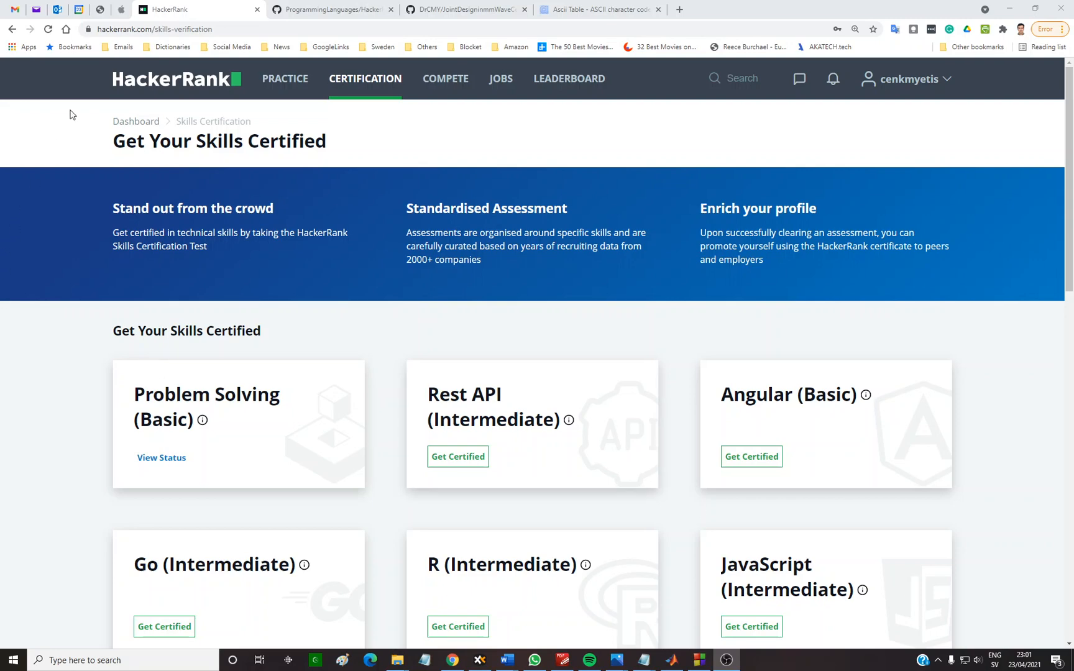
{"action": "mouse_move", "coordinate": [366, 82]}
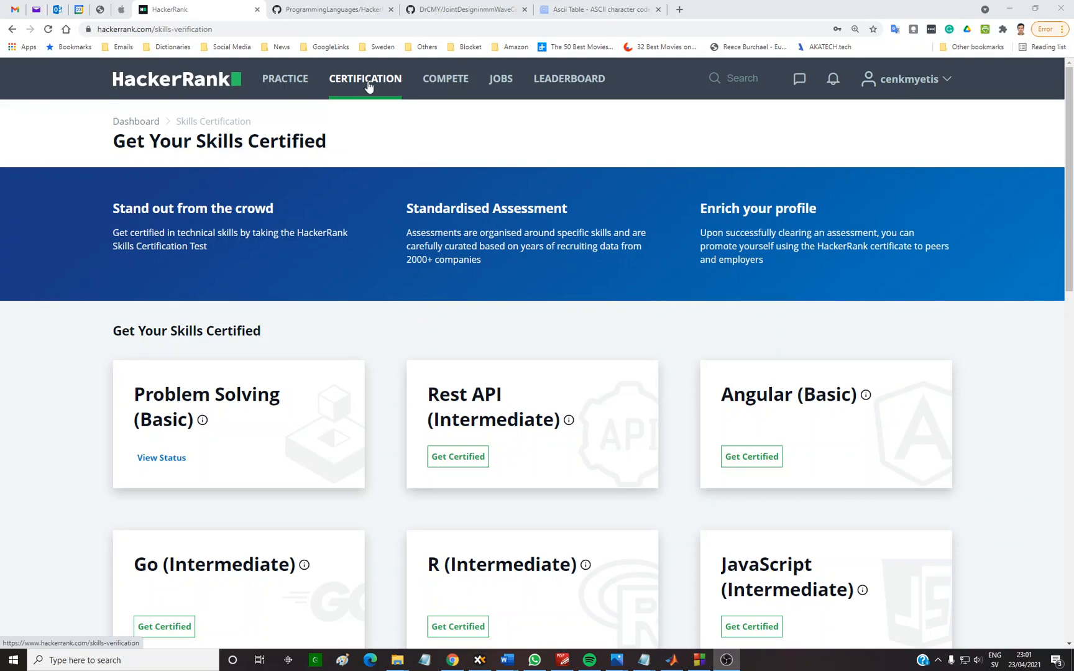
- Scroll the Photos view to Sample Case 1's input and expected output
{"action": "scroll", "scroll_direction": "down", "scroll_amount": 3}
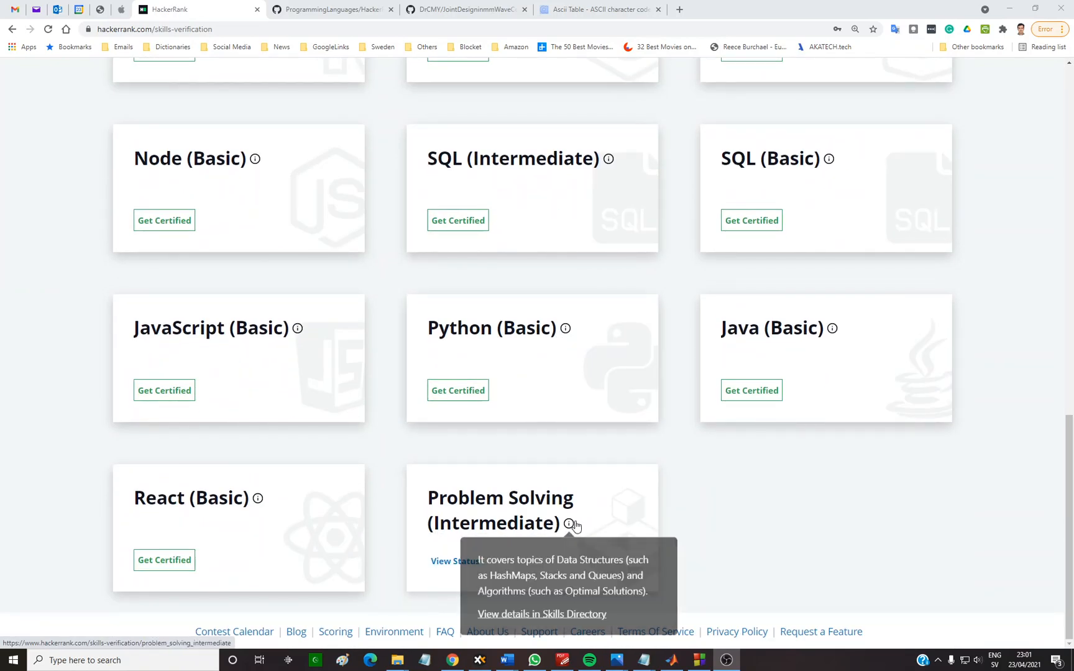
{"action": "mouse_move", "coordinate": [615, 660]}
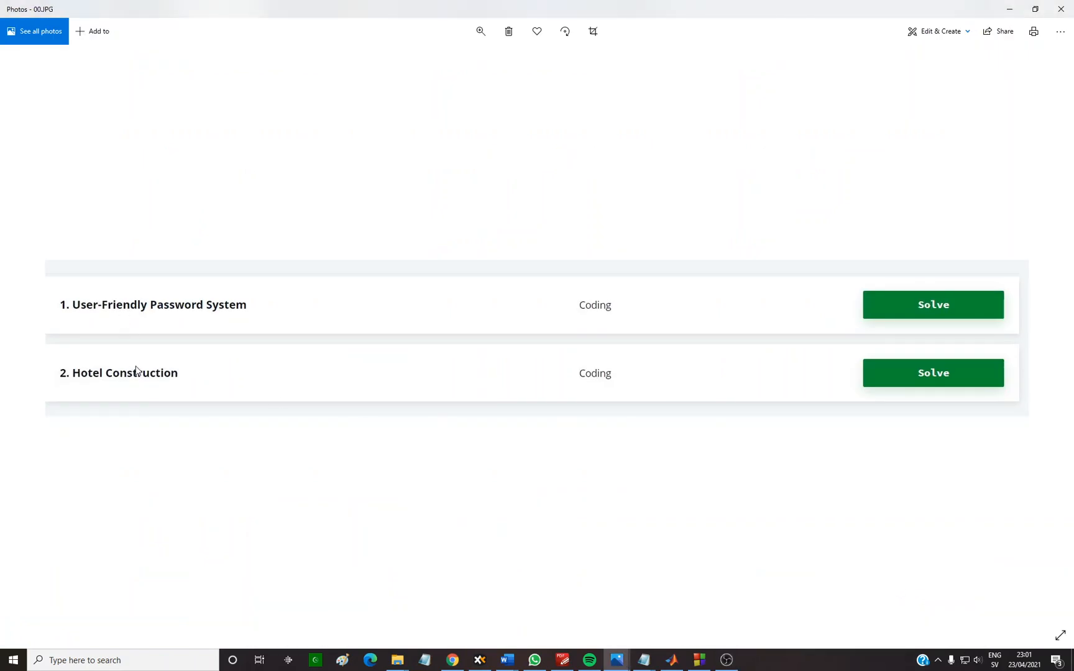
{"action": "mouse_move", "coordinate": [133, 350]}
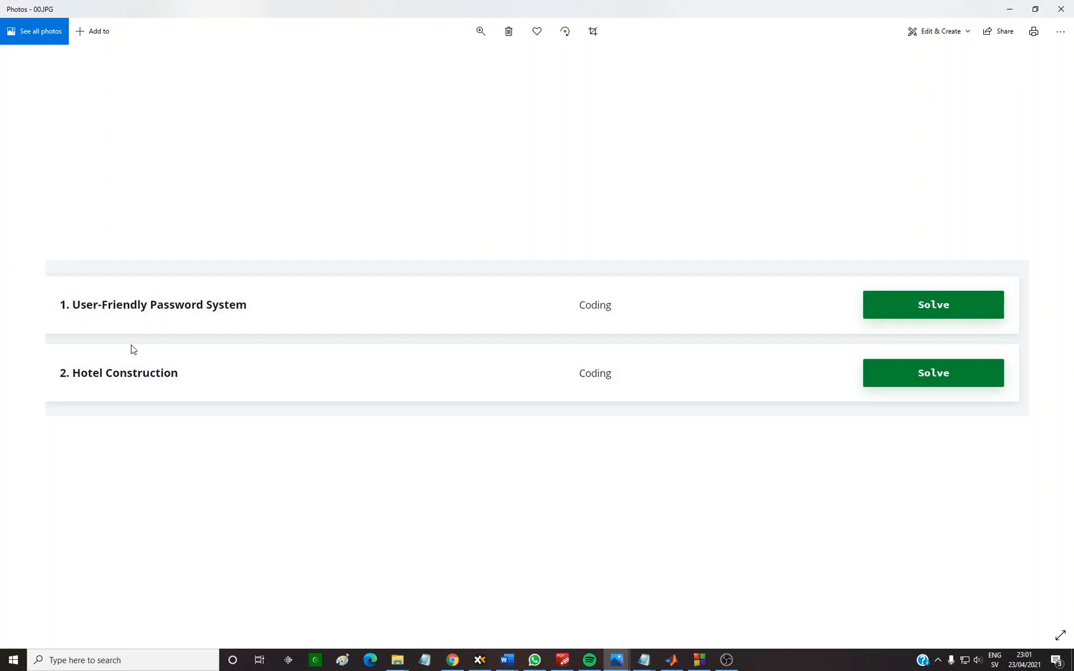
{"action": "mouse_move", "coordinate": [80, 322]}
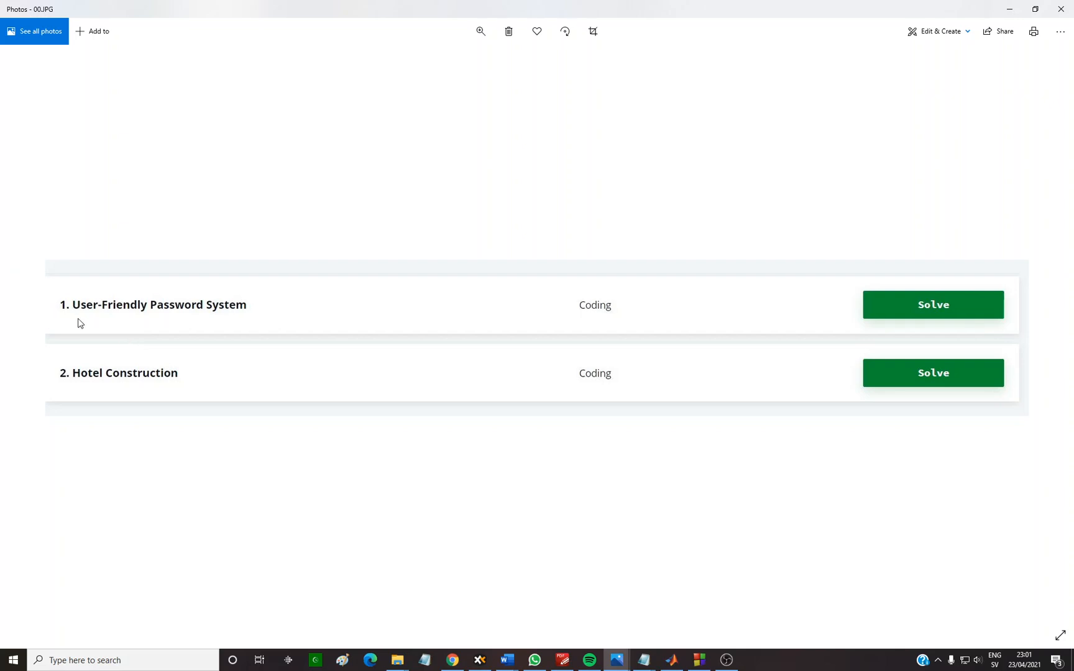
{"action": "mouse_move", "coordinate": [380, 616]}
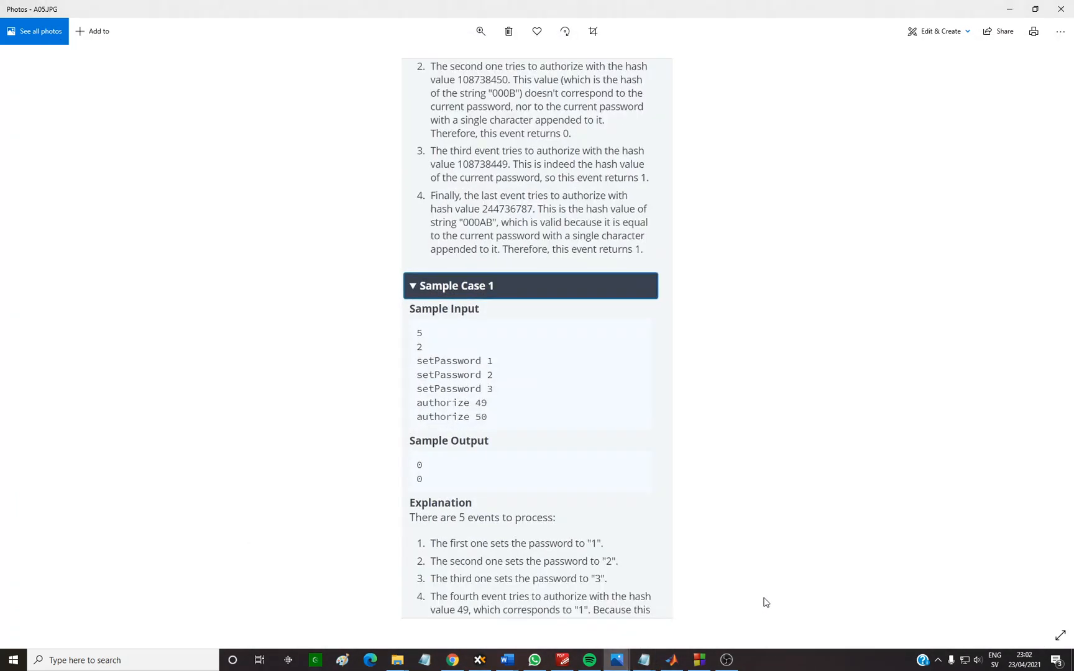
{"action": "mouse_move", "coordinate": [524, 276]}
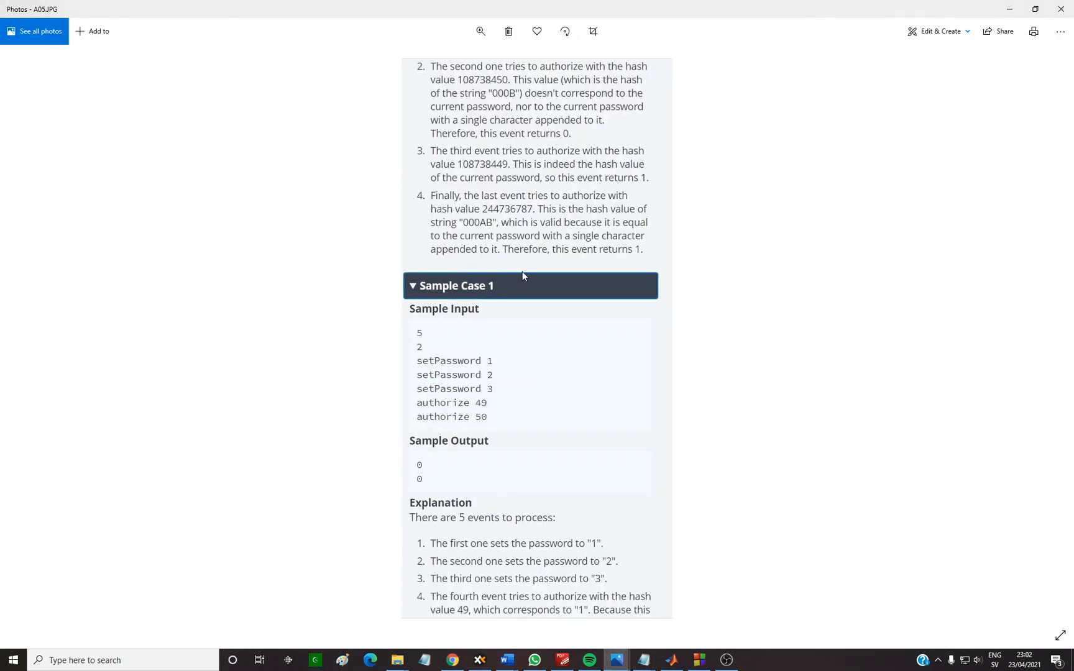
{"action": "mouse_move", "coordinate": [514, 264]}
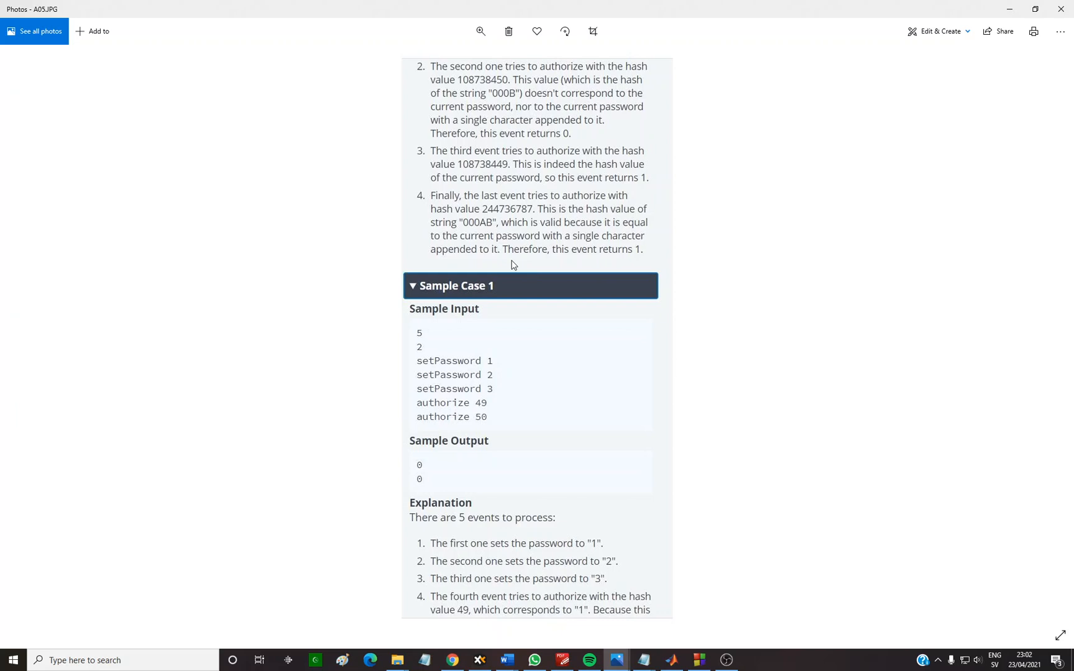
{"action": "mouse_move", "coordinate": [631, 639]}
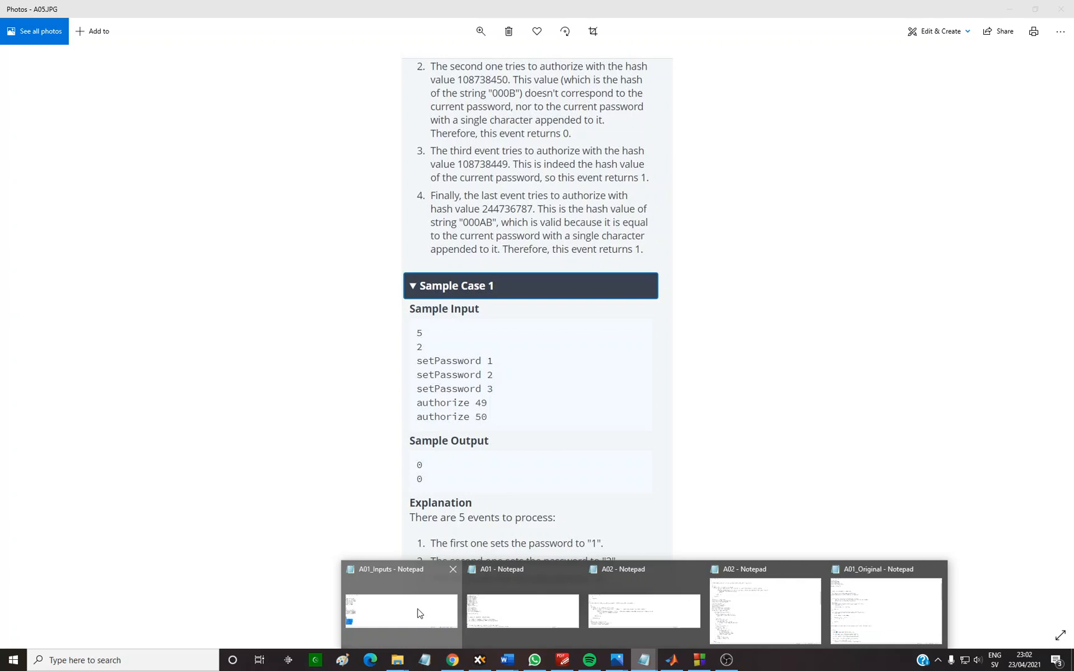
- Review the saved A01_Inputs sample file in Notepad, then switch to the C solution in Code::Blocks
{"action": "left_click", "coordinate": [400, 609]}
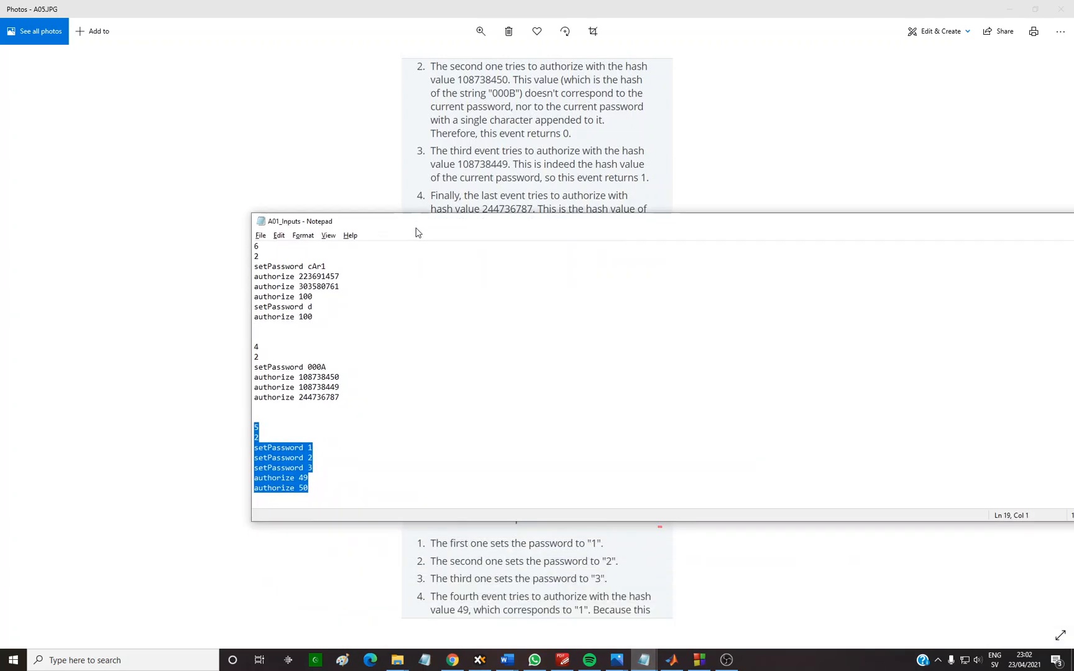
{"action": "mouse_move", "coordinate": [310, 343]}
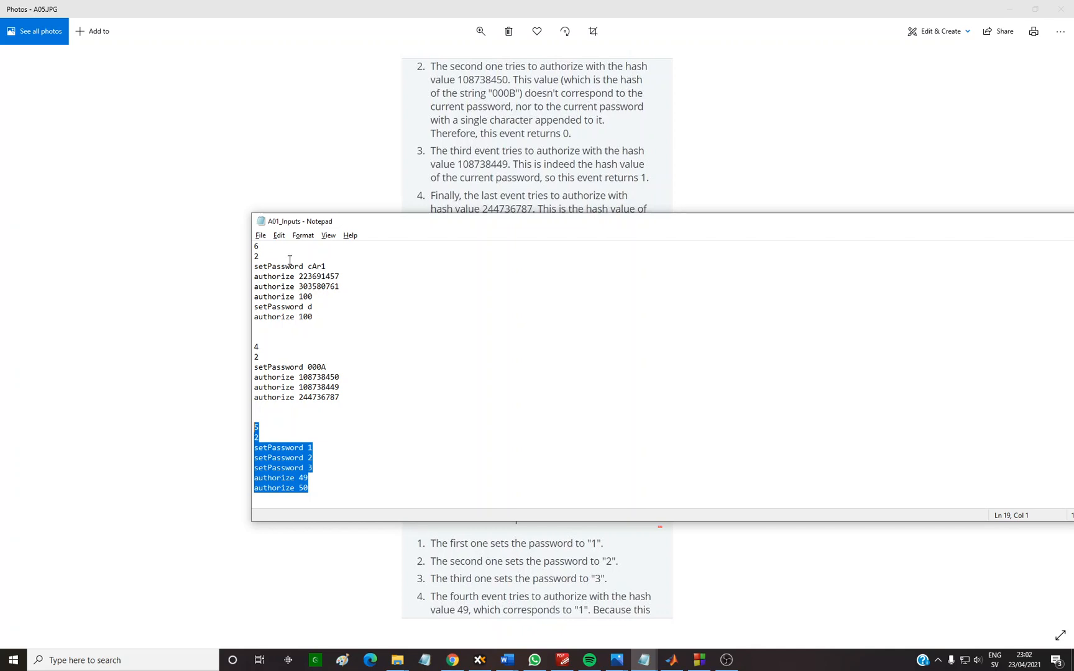
{"action": "mouse_move", "coordinate": [615, 660]}
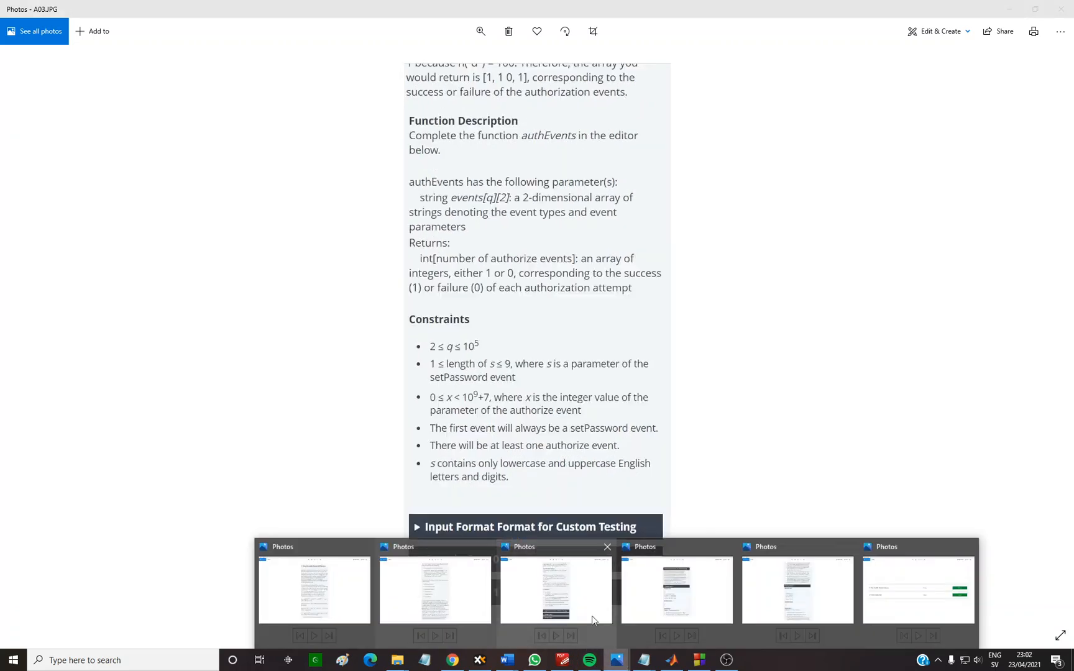
{"action": "mouse_move", "coordinate": [660, 623]}
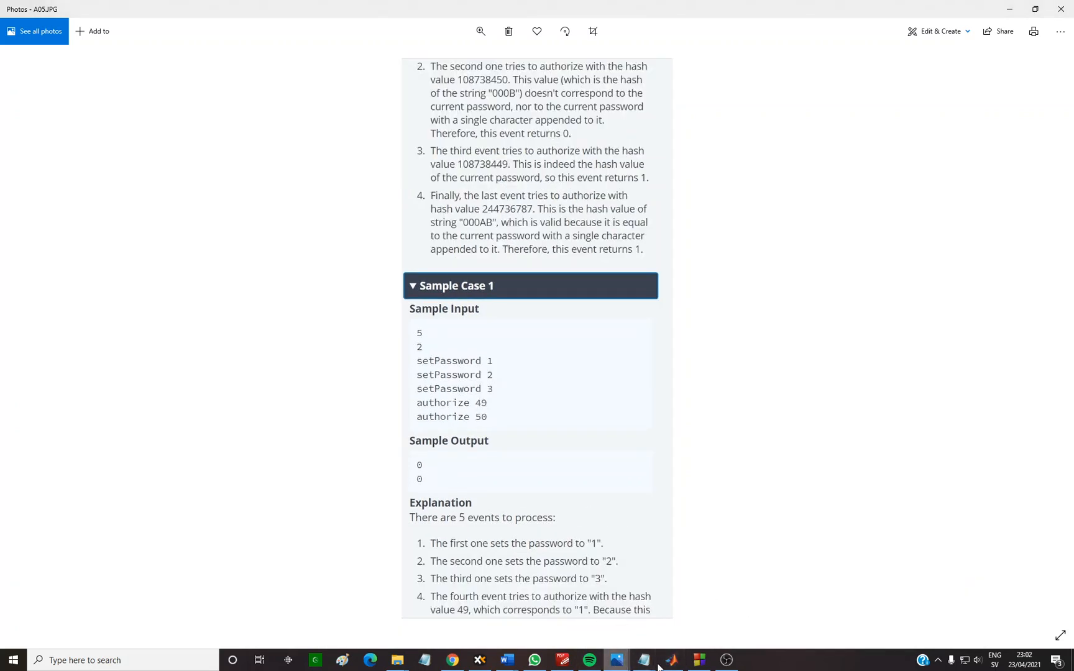
{"action": "left_click", "coordinate": [643, 661]}
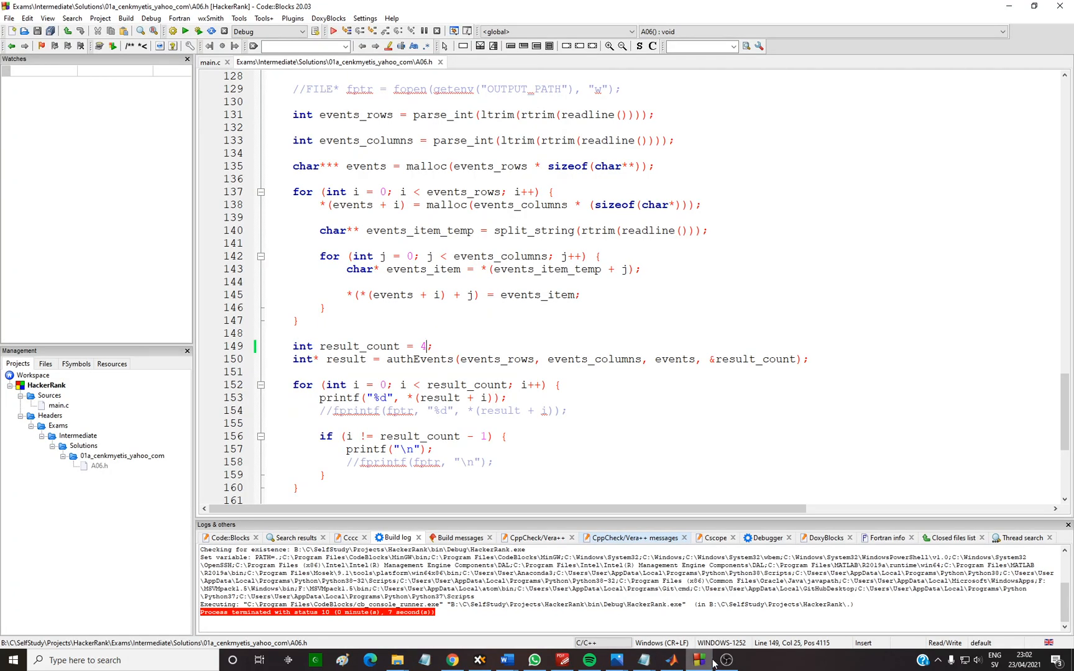
- Show the GitHub UserFriendlyPasswordSystem folder listing screenshots, inputs file, A06.h and main.c
{"action": "left_click", "coordinate": [451, 661]}
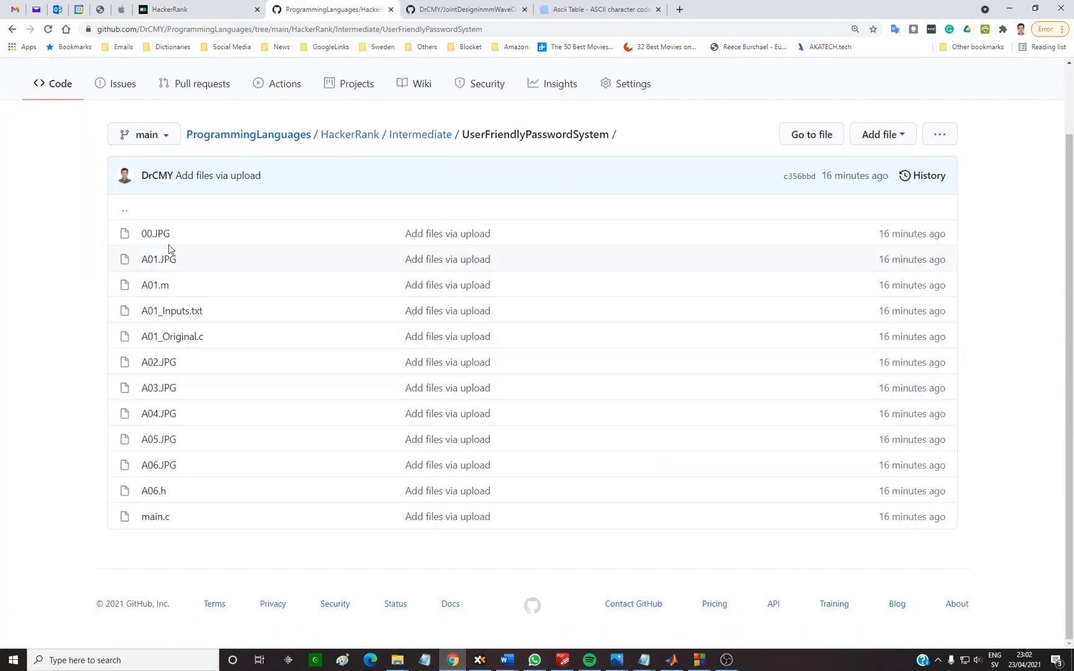
{"action": "mouse_move", "coordinate": [172, 337]}
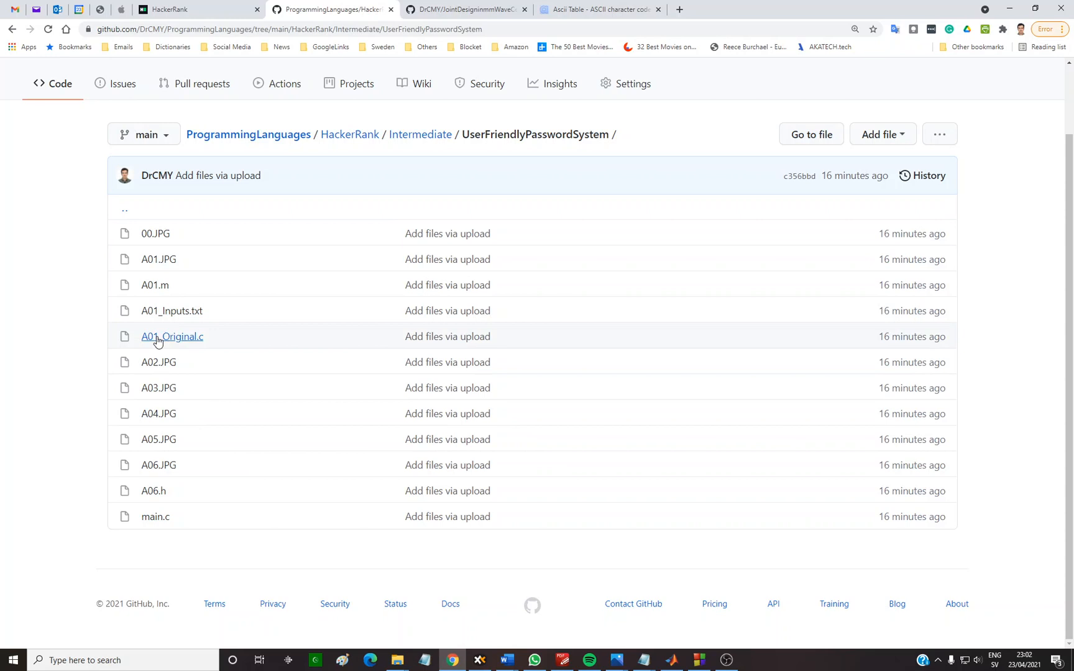
{"action": "mouse_move", "coordinate": [212, 346]}
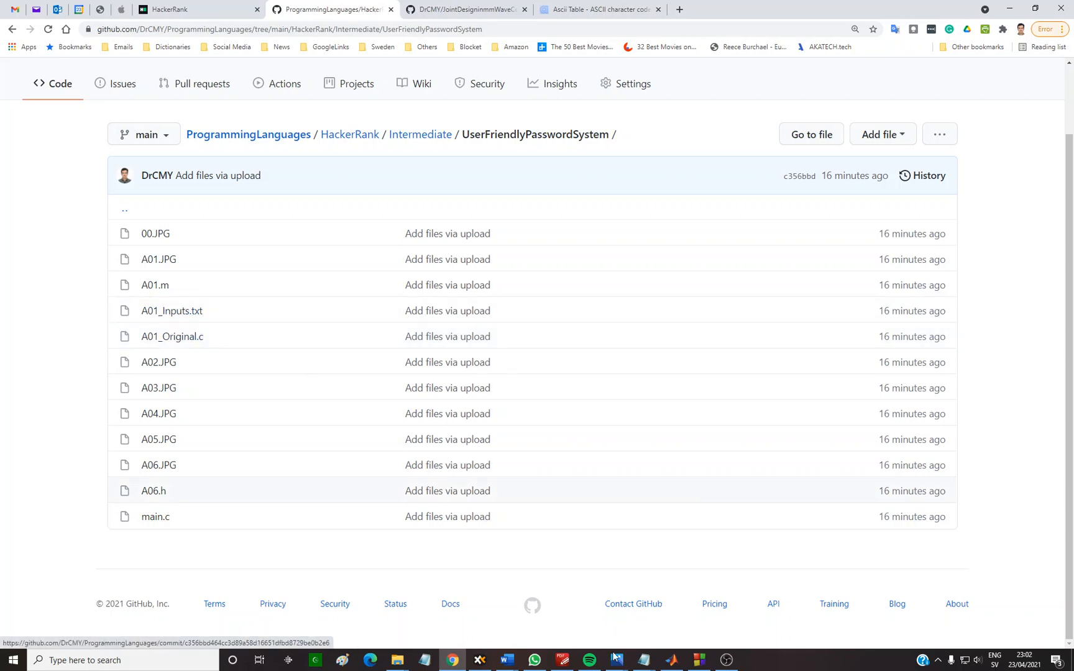
{"action": "mouse_move", "coordinate": [152, 491]}
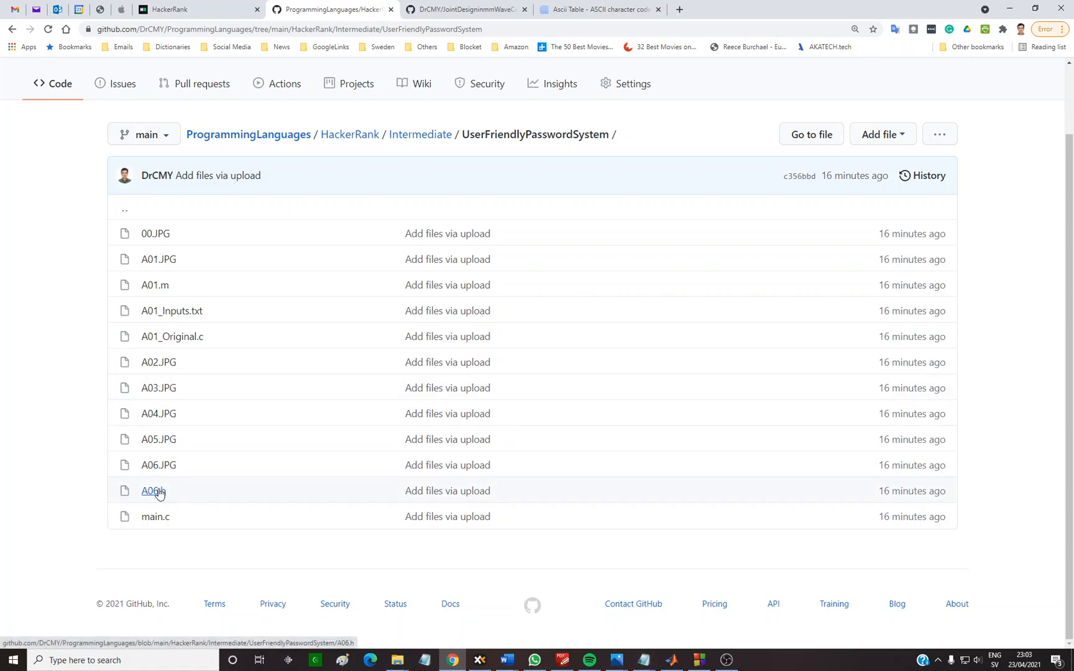
{"action": "mouse_move", "coordinate": [151, 514]}
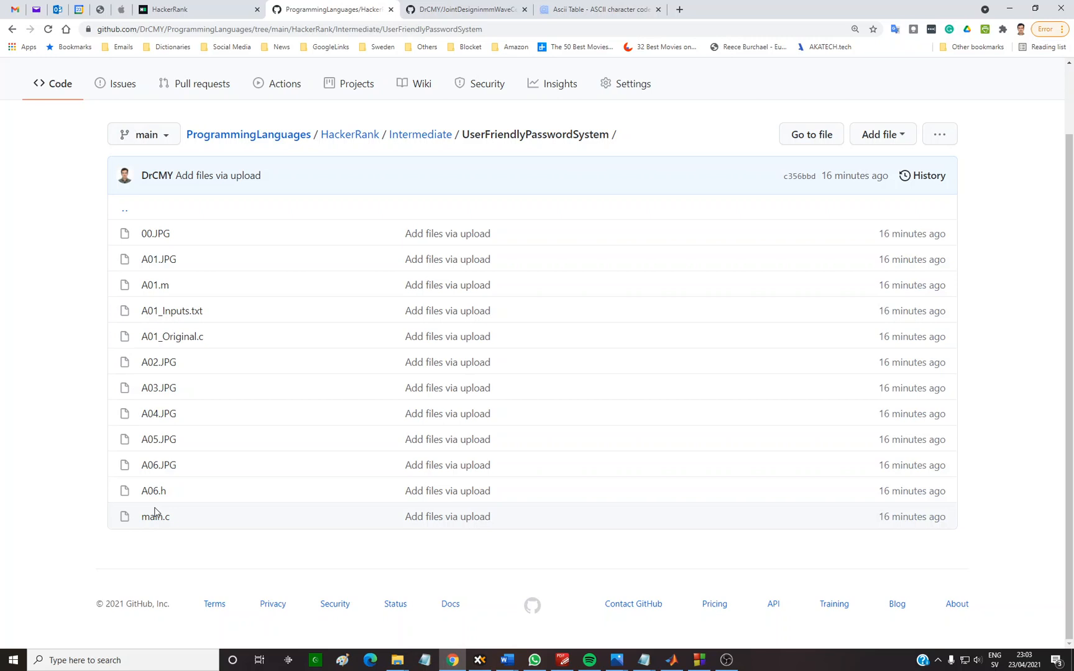
{"action": "mouse_move", "coordinate": [154, 285]}
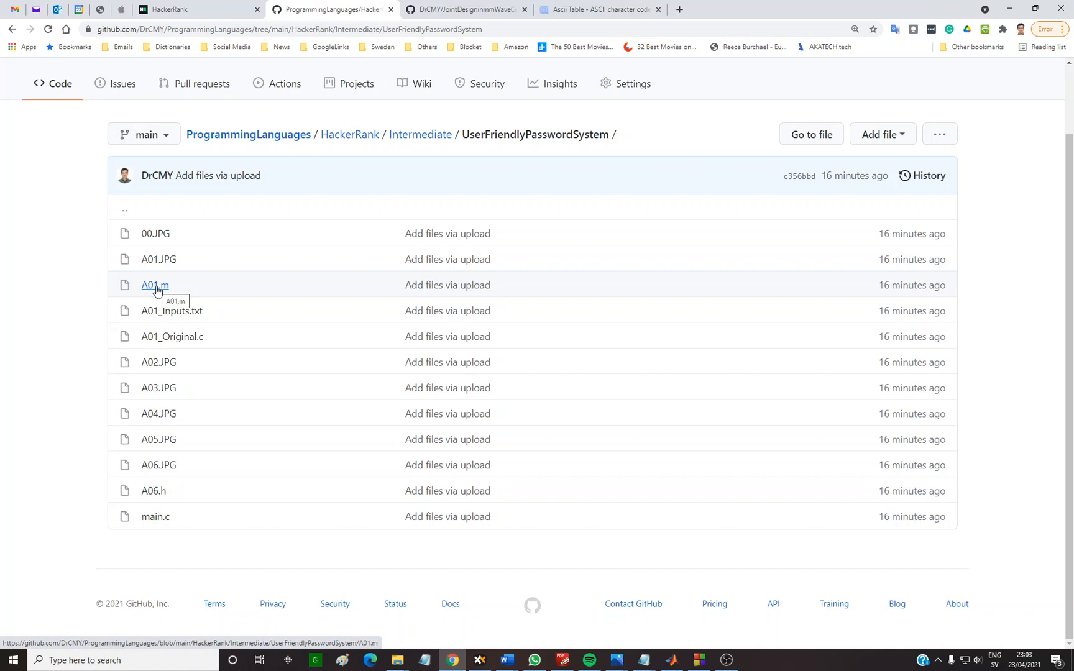
{"action": "mouse_move", "coordinate": [142, 294]}
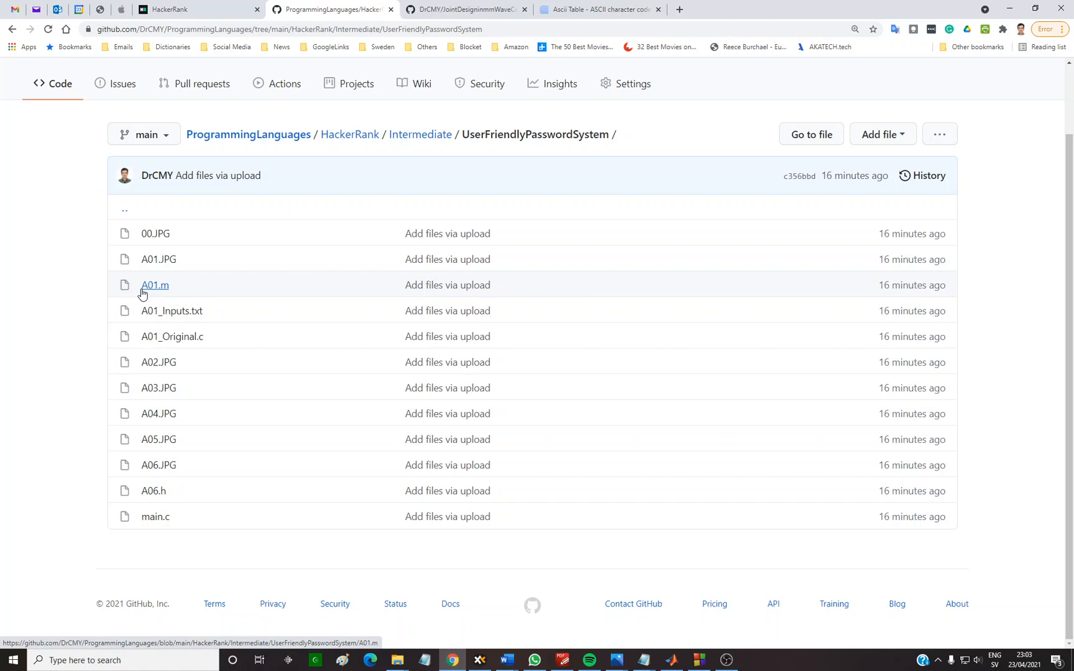
{"action": "mouse_move", "coordinate": [670, 661]}
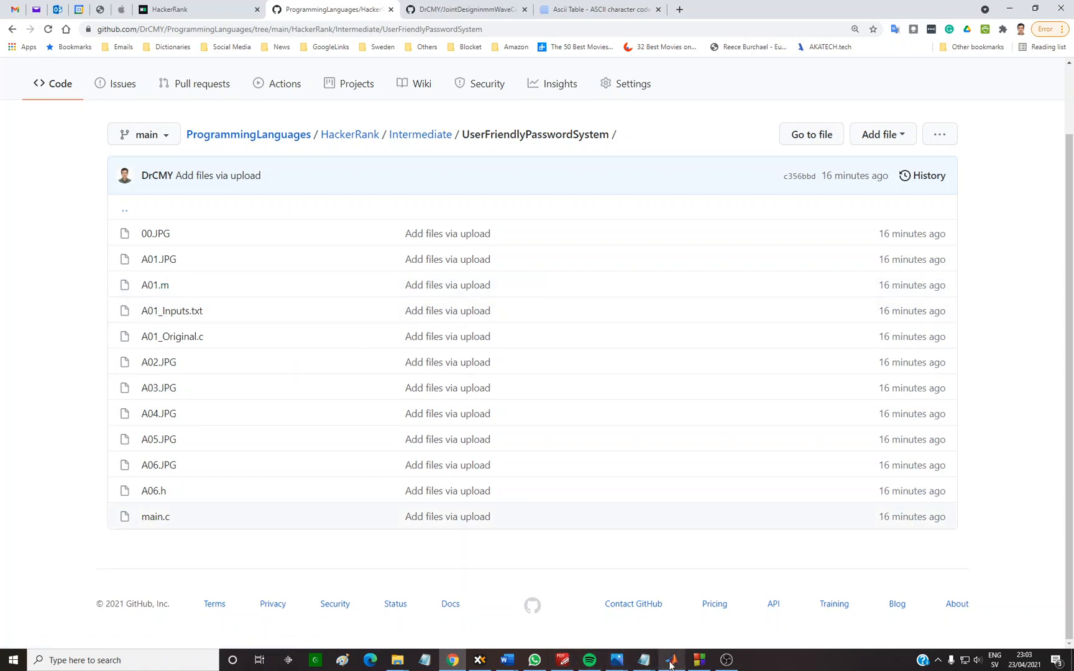
- Scroll A06.h through authEvents' hash-comparison logic to the result_count = 4 line
{"action": "left_click", "coordinate": [698, 661]}
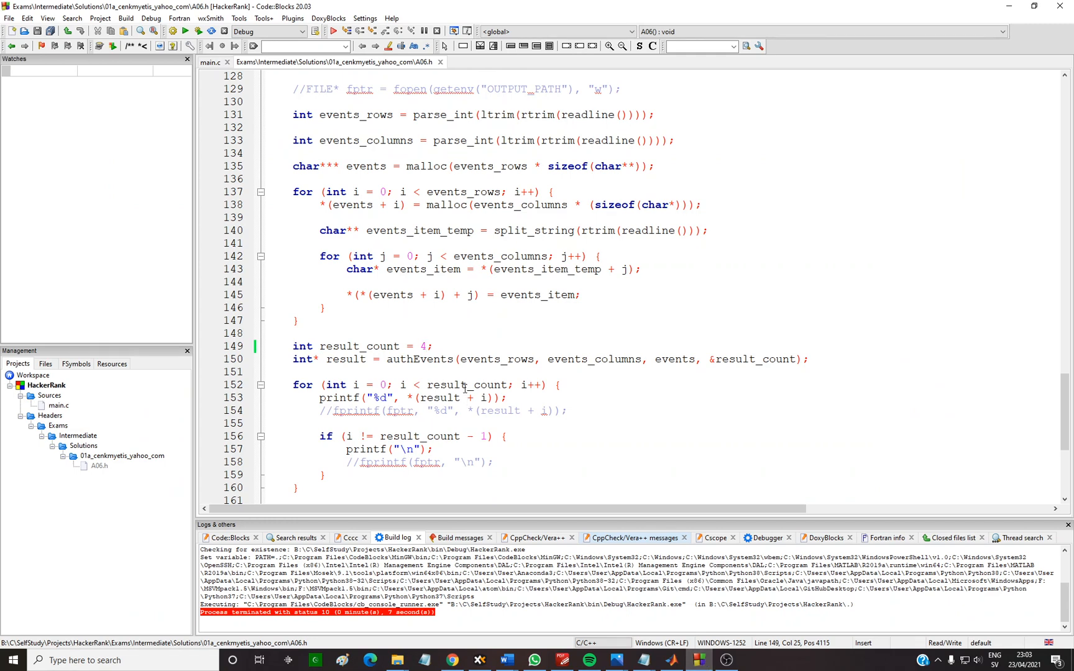
{"action": "scroll", "scroll_direction": "up", "scroll_amount": 3}
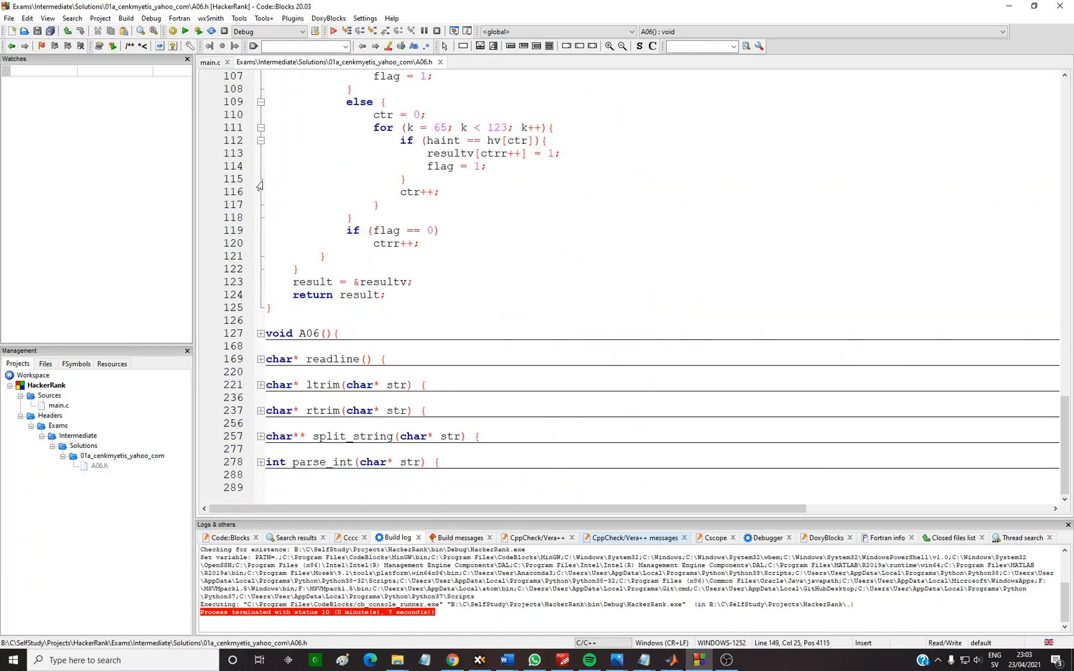
{"action": "mouse_move", "coordinate": [300, 349]}
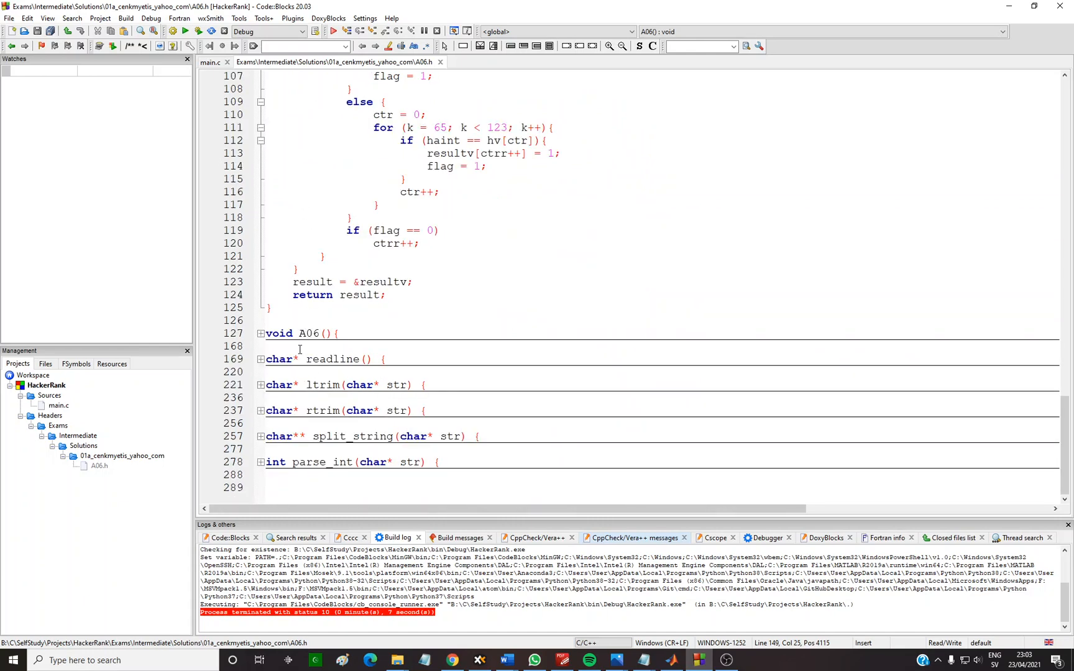
{"action": "scroll", "scroll_direction": "up", "scroll_amount": 3}
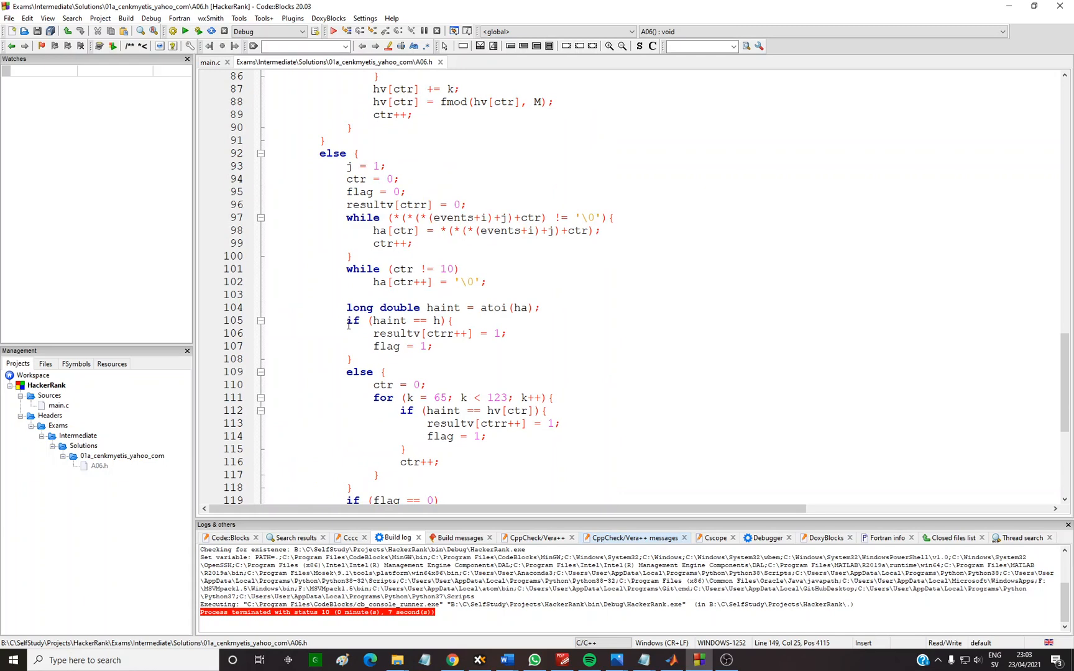
{"action": "scroll", "scroll_direction": "up", "scroll_amount": 3}
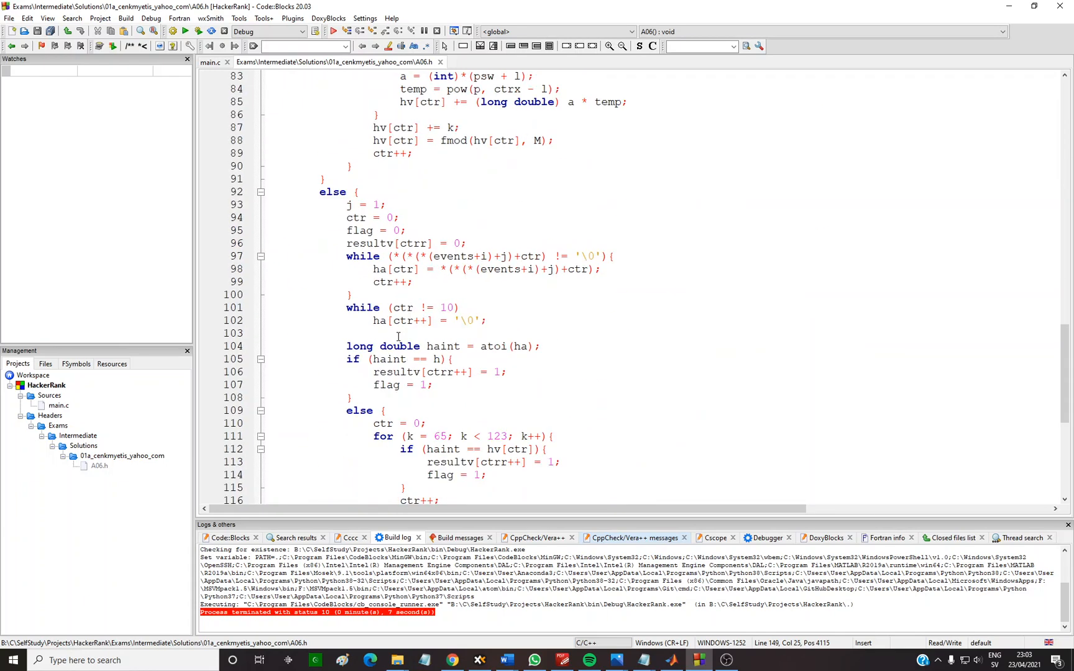
{"action": "scroll", "scroll_direction": "down", "scroll_amount": 3}
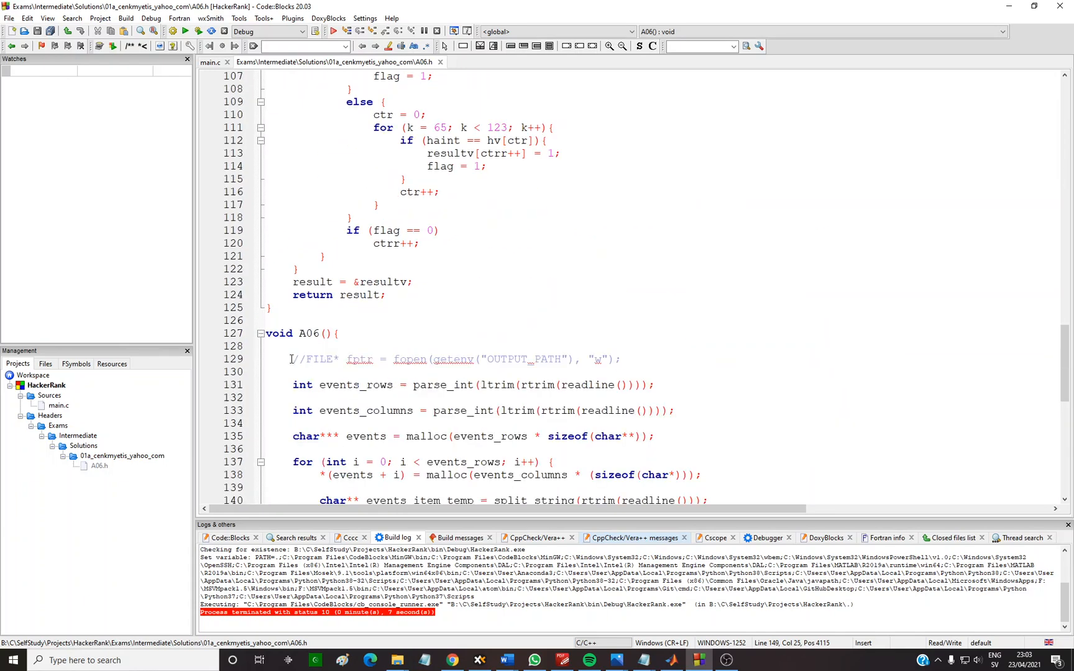
{"action": "scroll", "scroll_direction": "down", "scroll_amount": 3}
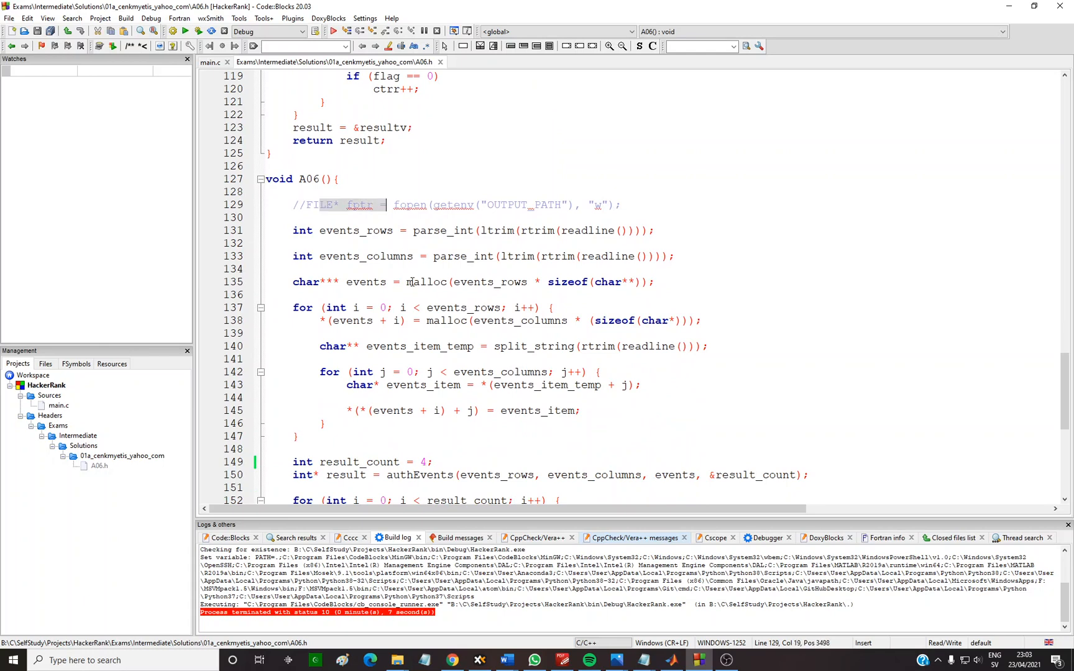
{"action": "scroll", "scroll_direction": "down", "scroll_amount": 3}
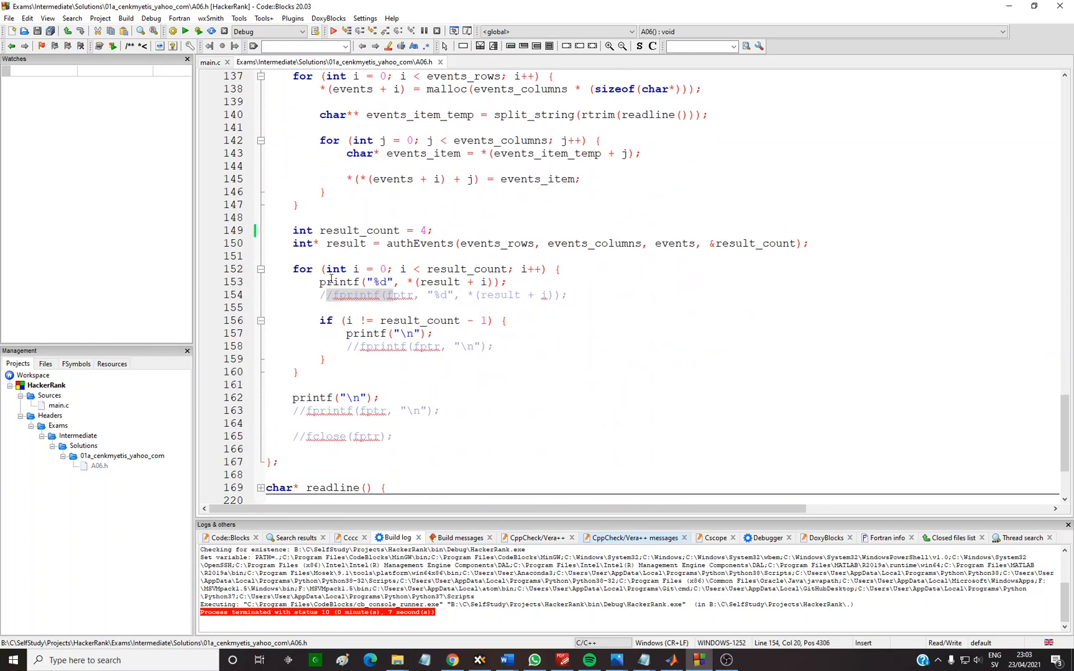
{"action": "mouse_move", "coordinate": [429, 390]}
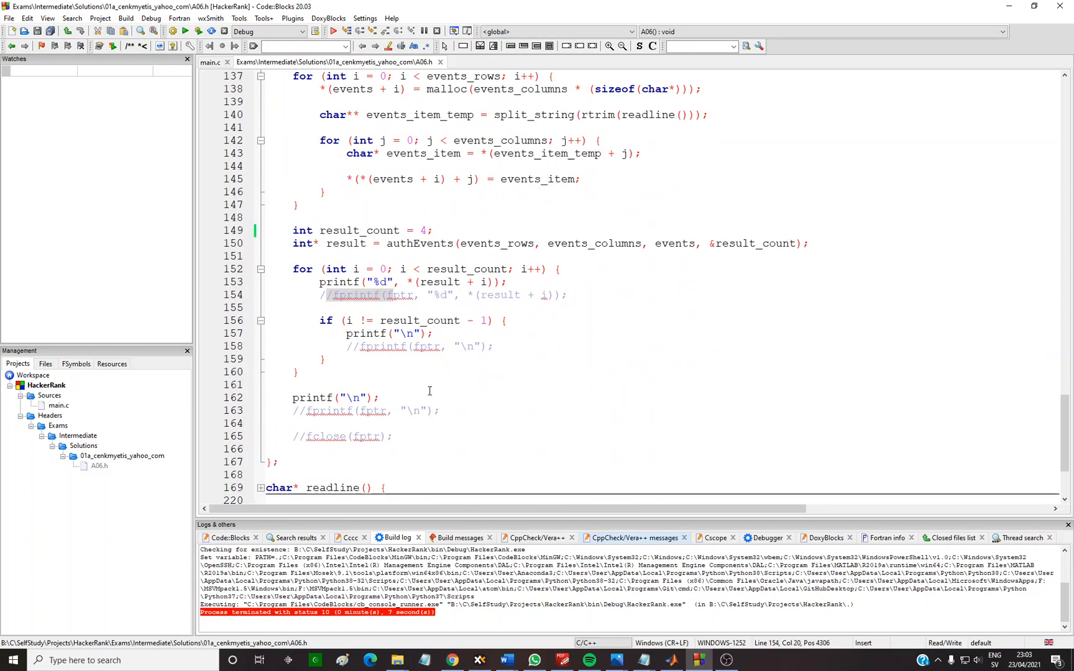
{"action": "mouse_move", "coordinate": [454, 329]}
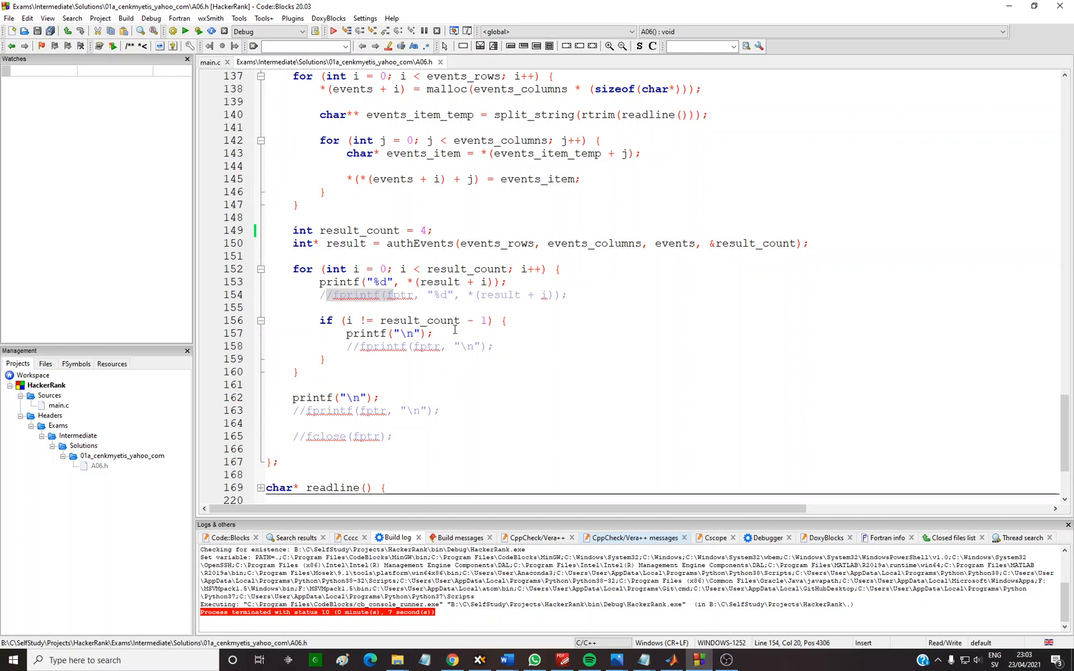
{"action": "scroll", "scroll_direction": "up", "scroll_amount": 3}
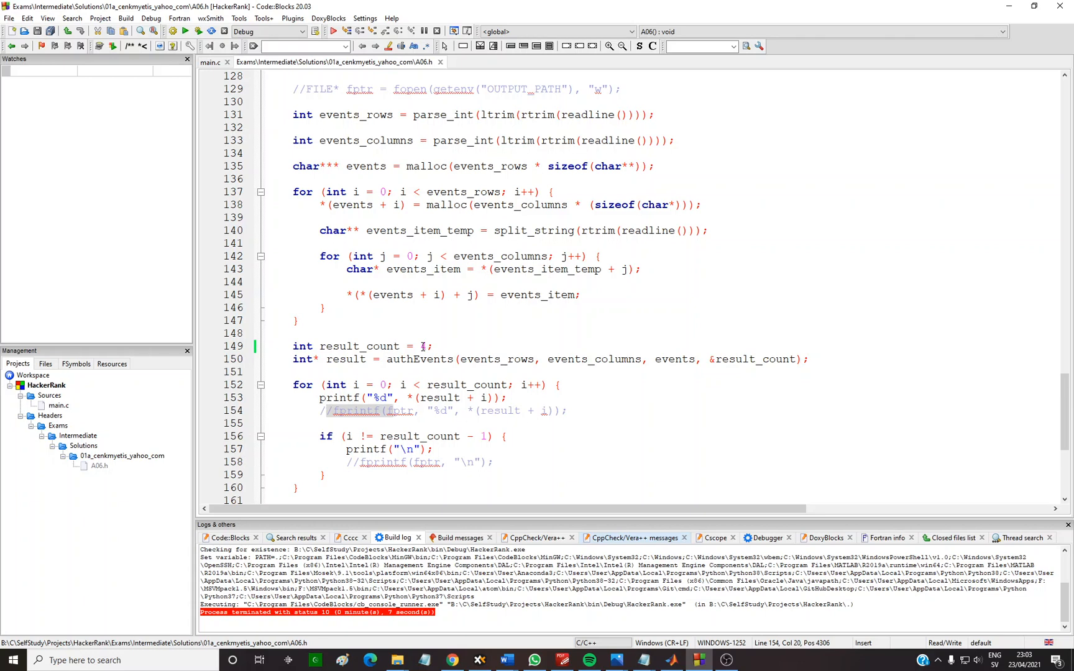
{"action": "mouse_move", "coordinate": [611, 660]}
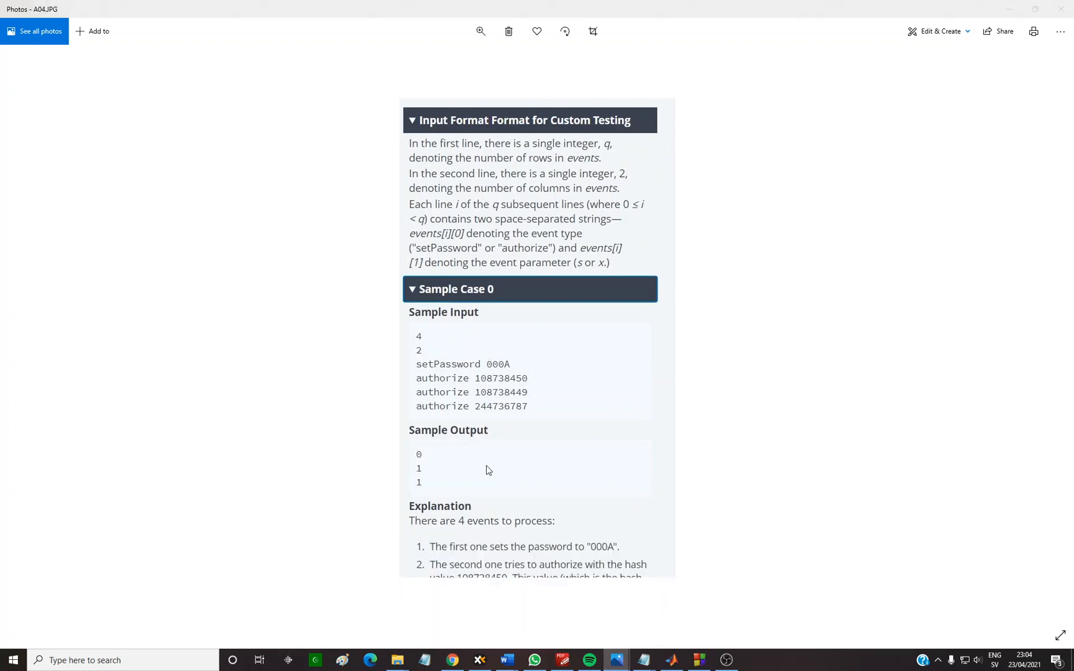
- Run Sample Case 0 printing 0, 1, 1, 0 and close the output console
{"action": "left_click", "coordinate": [698, 660]}
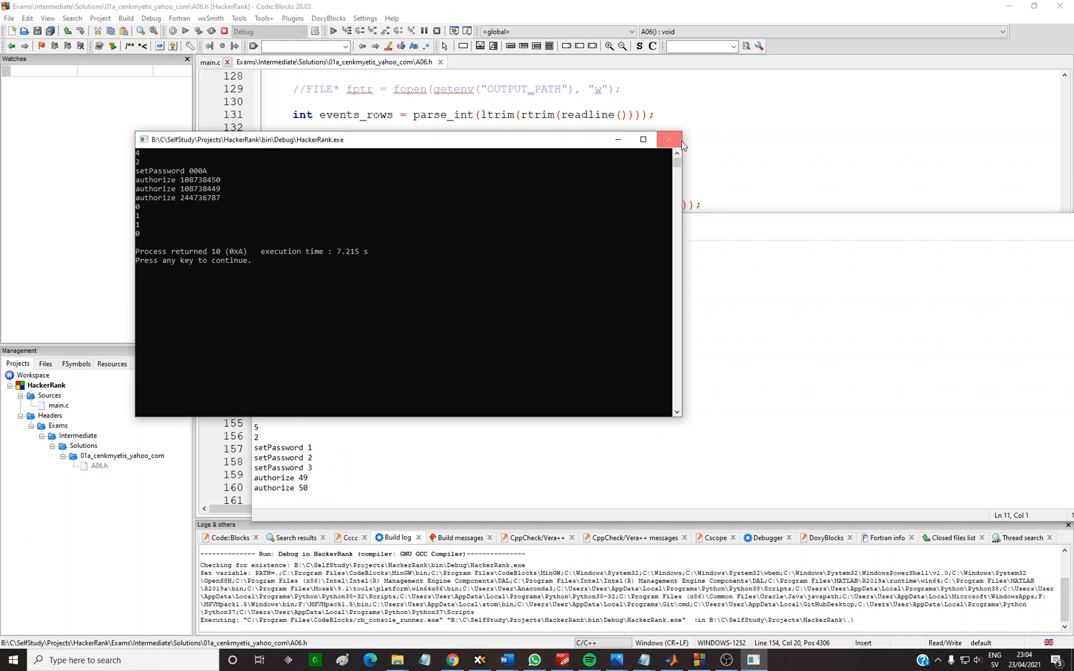
{"action": "left_click", "coordinate": [669, 139]}
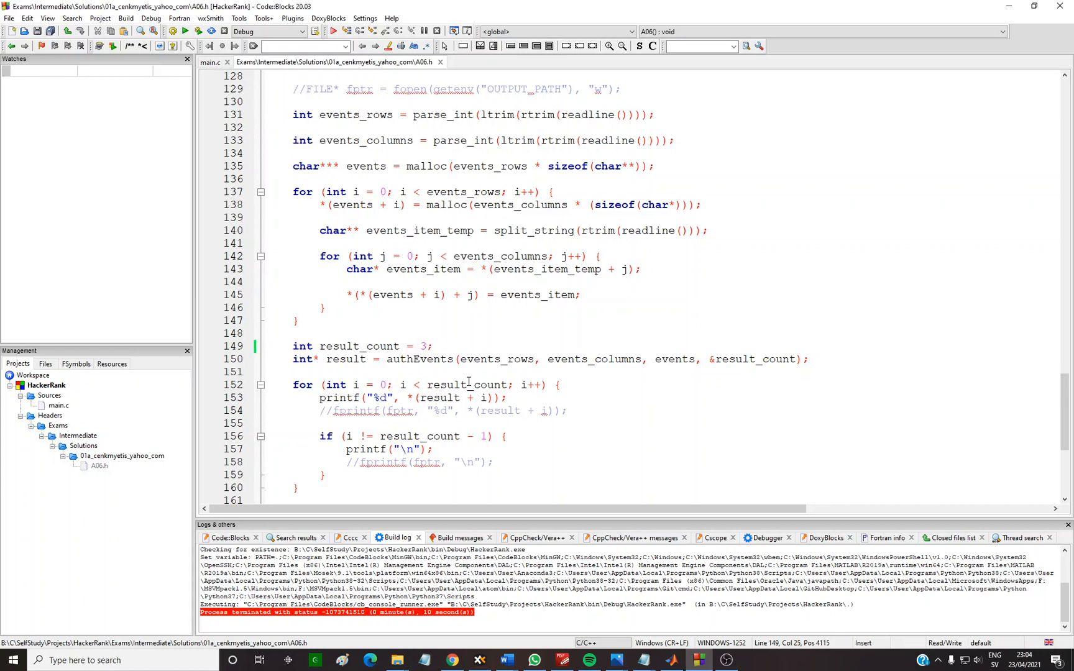
- Rerun Sample Case 0 with result_count 3 and compare its 0 1 1 output with the expected output
{"action": "left_click", "coordinate": [185, 31]}
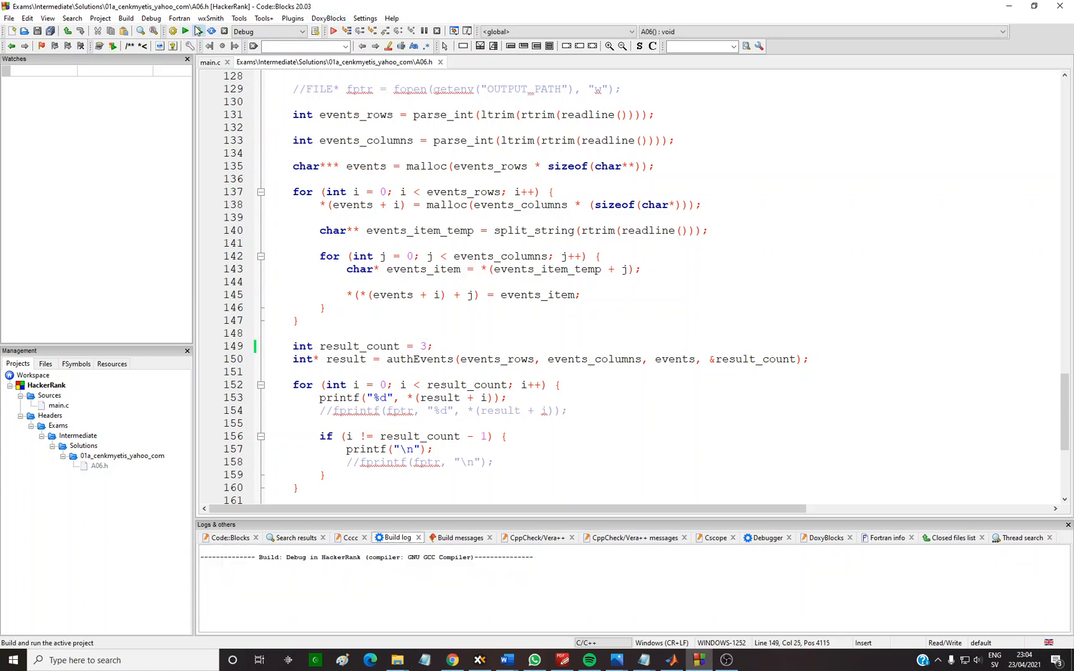
{"action": "left_click", "coordinate": [186, 31]}
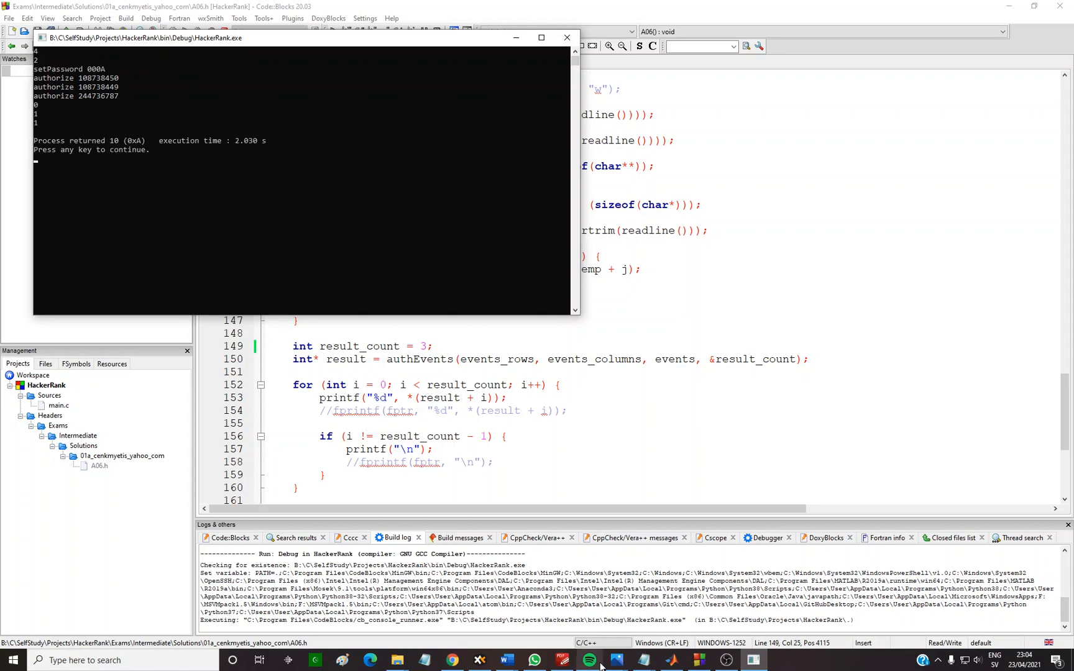
{"action": "mouse_move", "coordinate": [614, 660]}
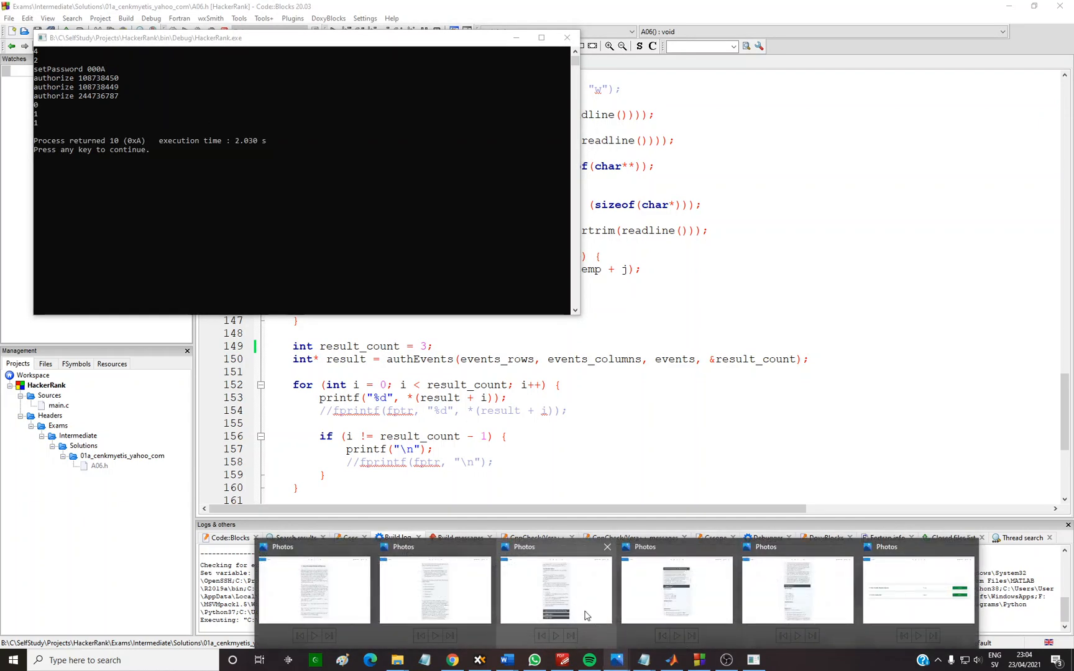
{"action": "left_click", "coordinate": [555, 590]}
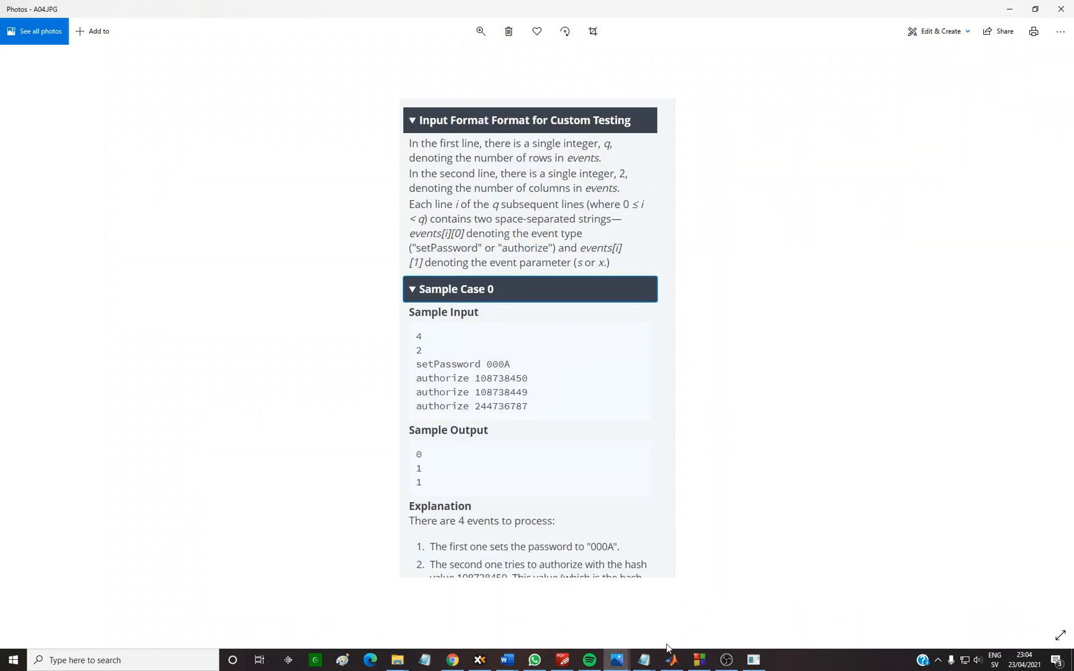
{"action": "mouse_move", "coordinate": [643, 660]}
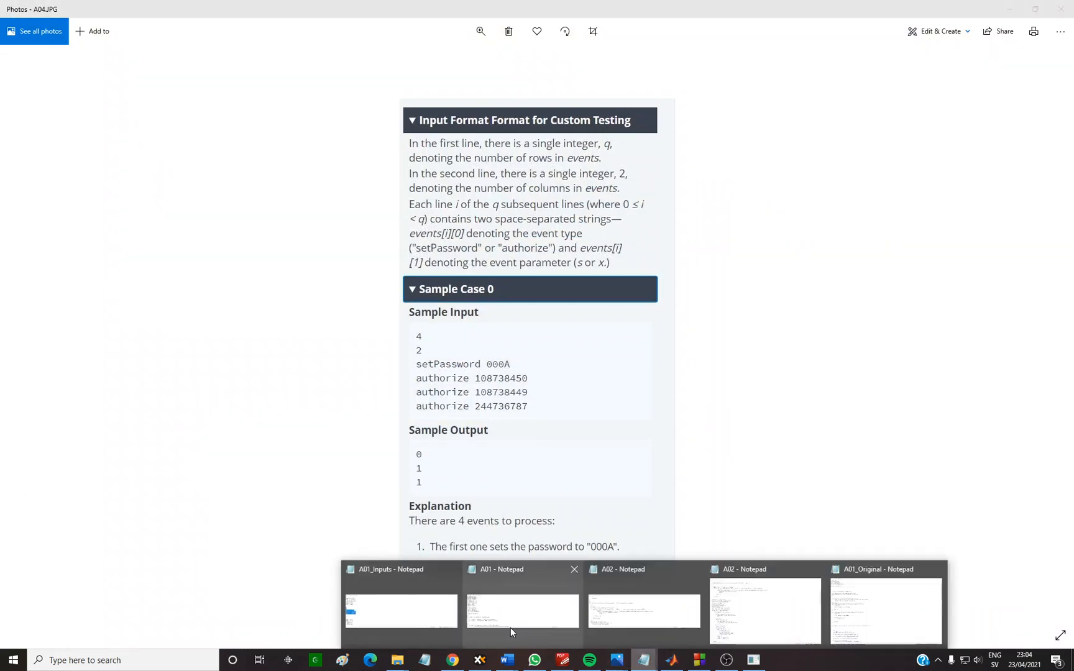
{"action": "left_click", "coordinate": [401, 609]}
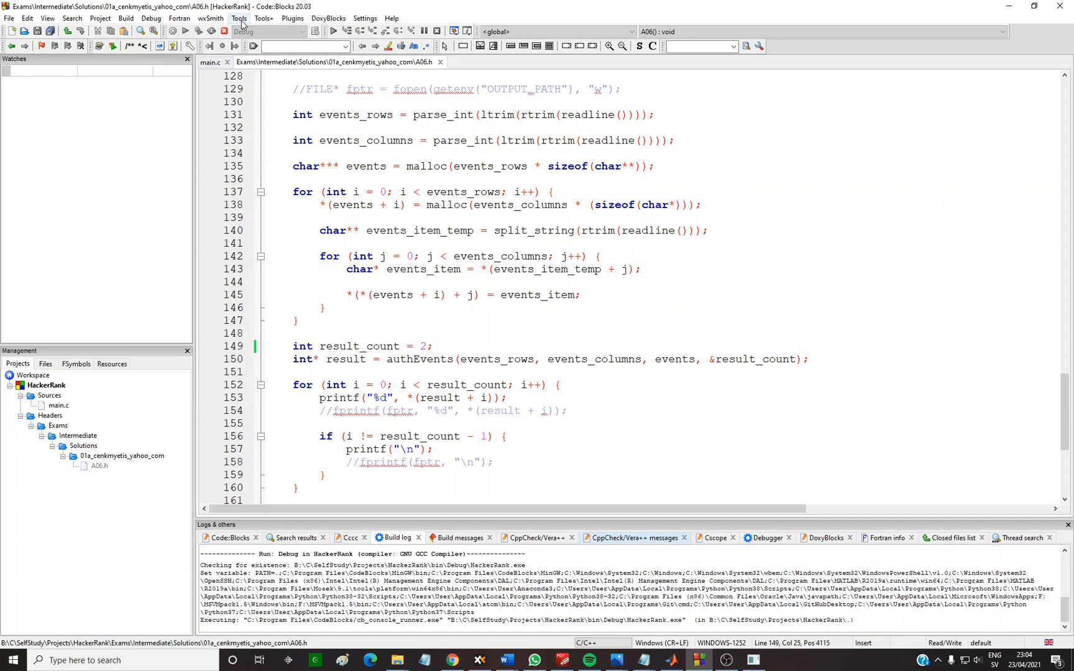
- Run the second sample of three setPassword and two authorize events, then close the console
{"action": "left_click", "coordinate": [185, 31]}
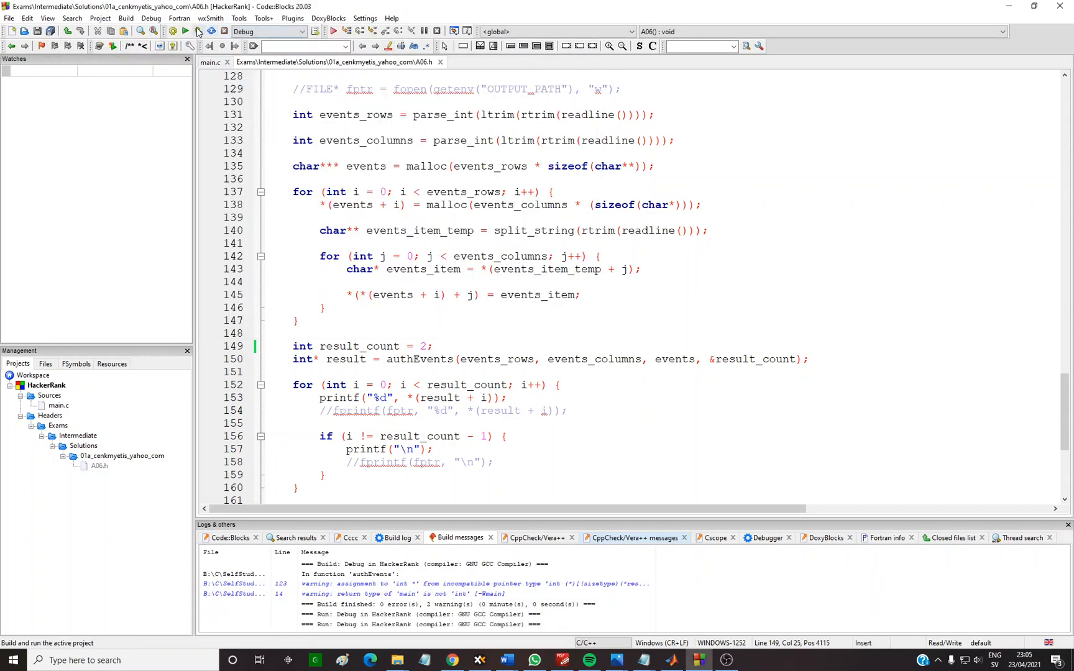
{"action": "left_click", "coordinate": [185, 32]}
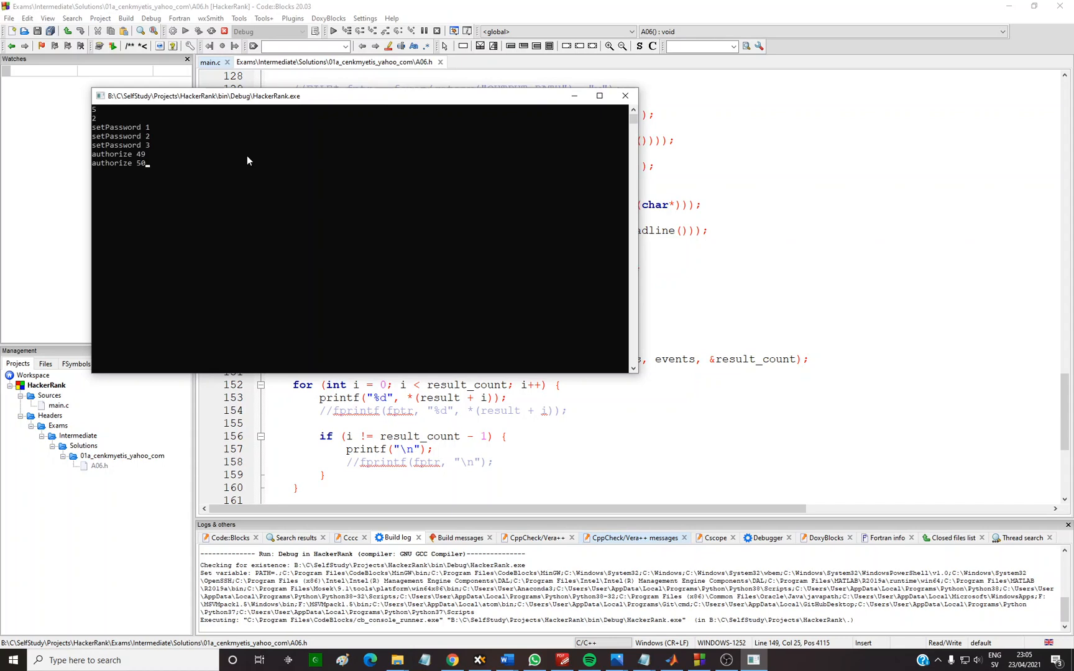
{"action": "left_click", "coordinate": [623, 96]}
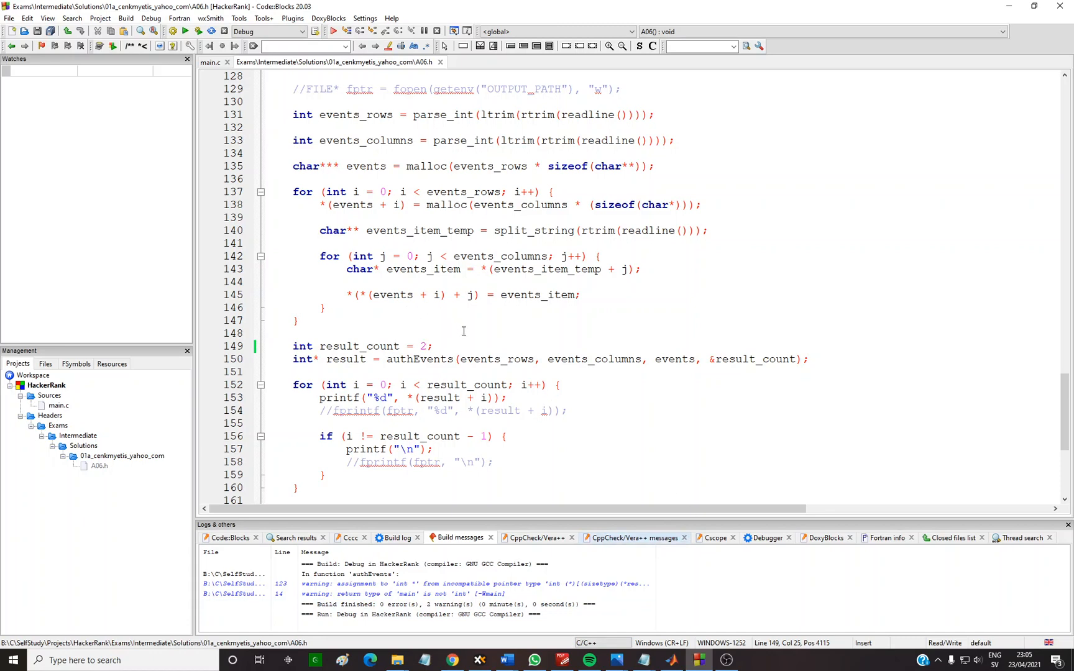
{"action": "scroll", "scroll_direction": "up", "scroll_amount": 3}
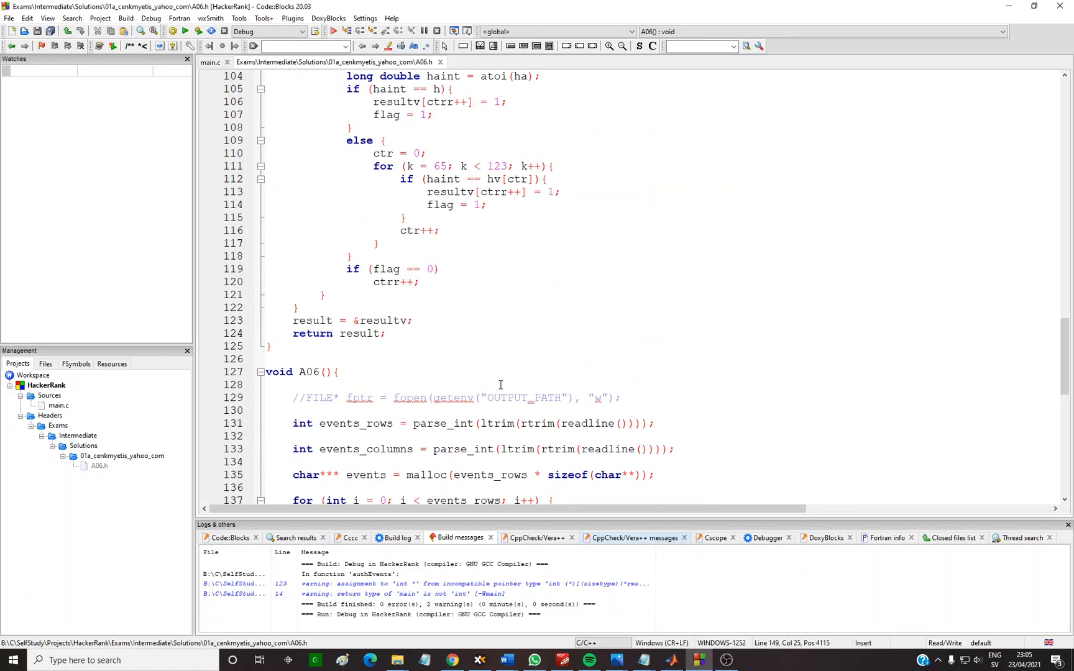
{"action": "scroll", "scroll_direction": "up", "scroll_amount": 3}
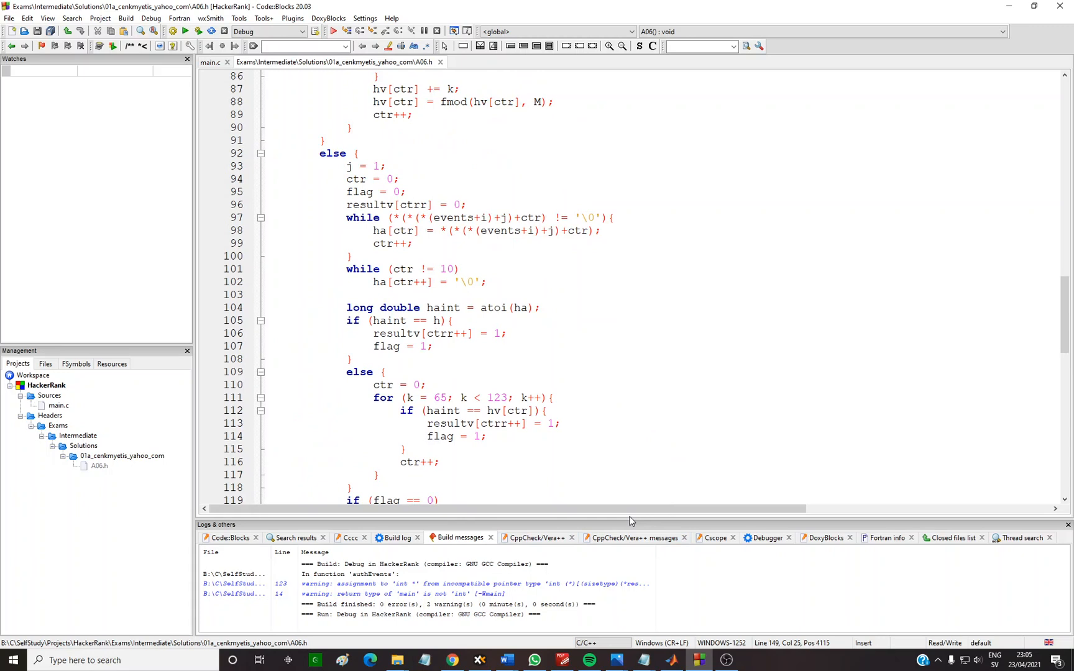
{"action": "mouse_move", "coordinate": [645, 546]}
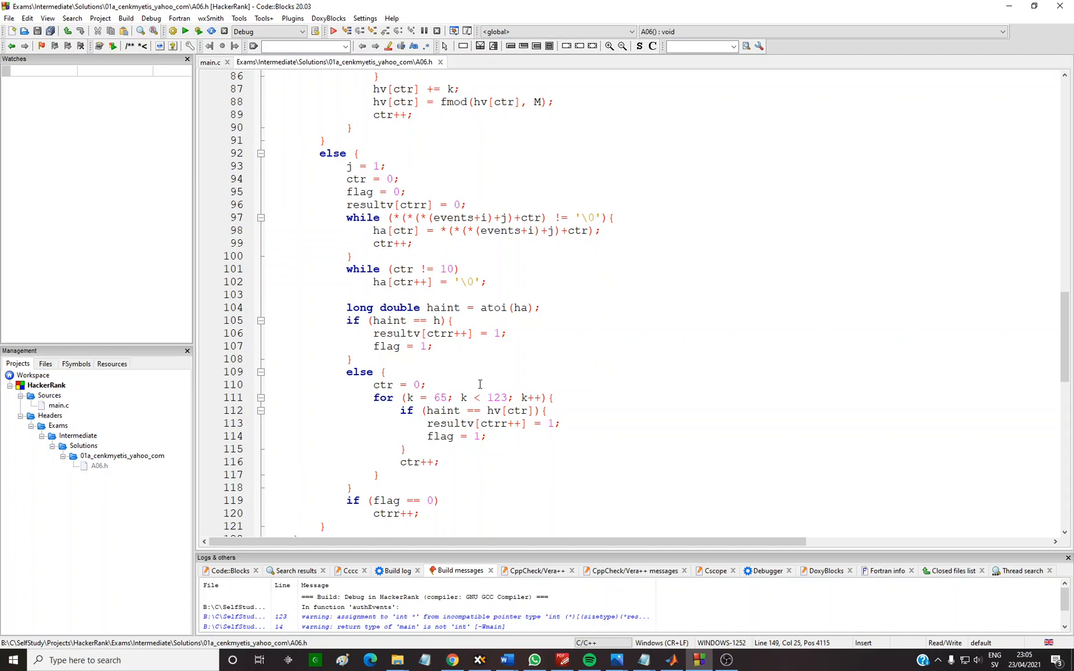
{"action": "mouse_move", "coordinate": [549, 366]}
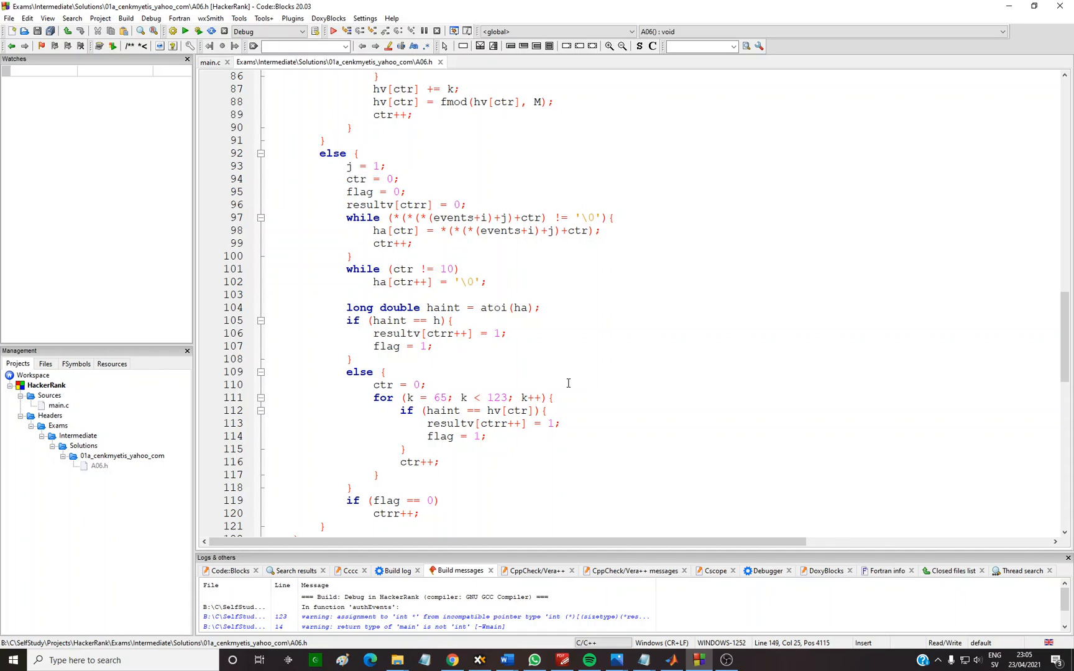
{"action": "scroll", "scroll_direction": "up", "scroll_amount": 3}
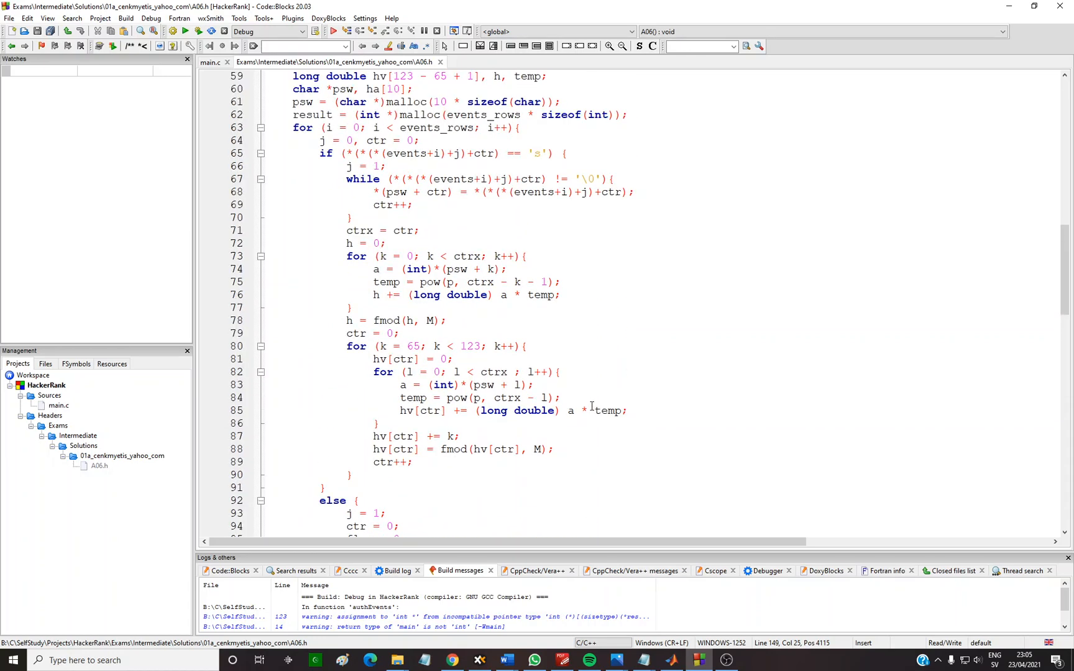
{"action": "scroll", "scroll_direction": "up", "scroll_amount": 3}
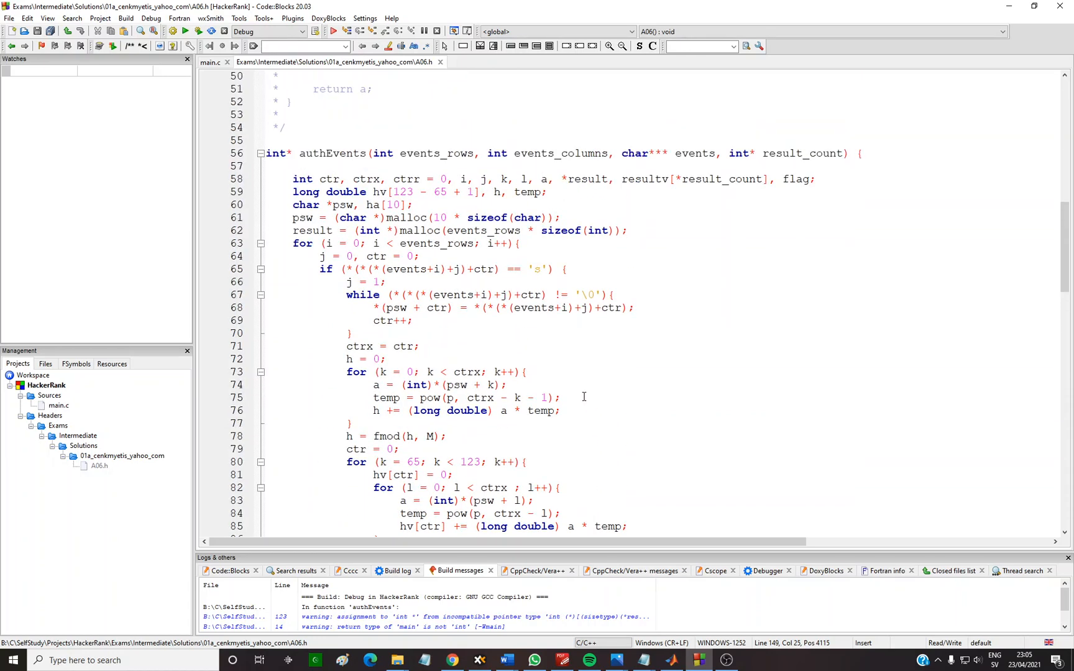
{"action": "scroll", "scroll_direction": "down", "scroll_amount": 3}
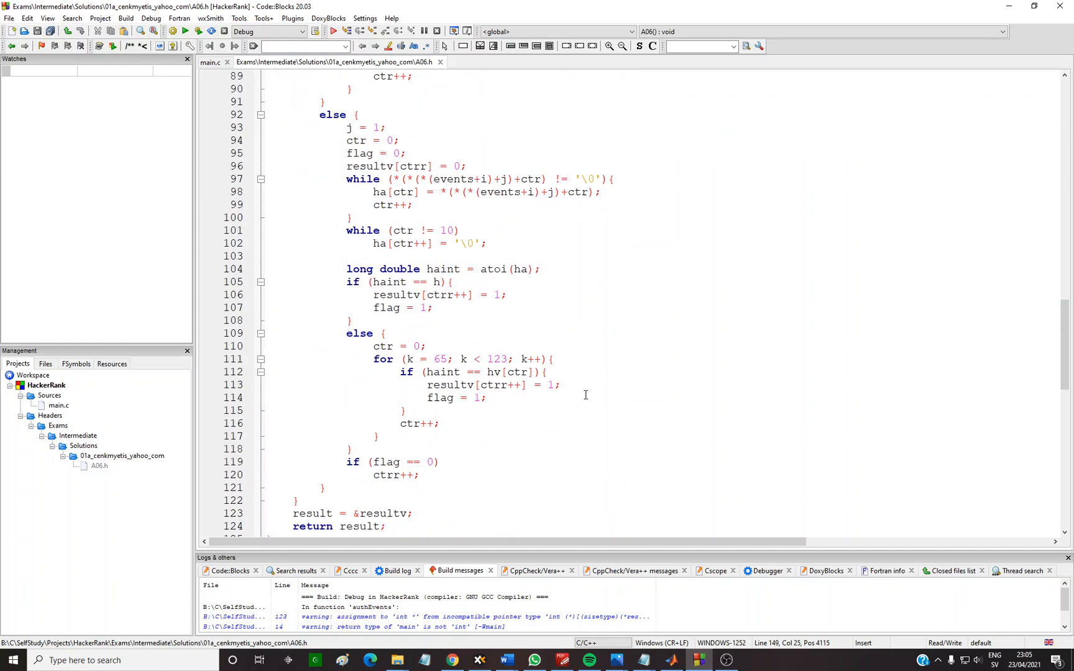
{"action": "mouse_move", "coordinate": [525, 379]}
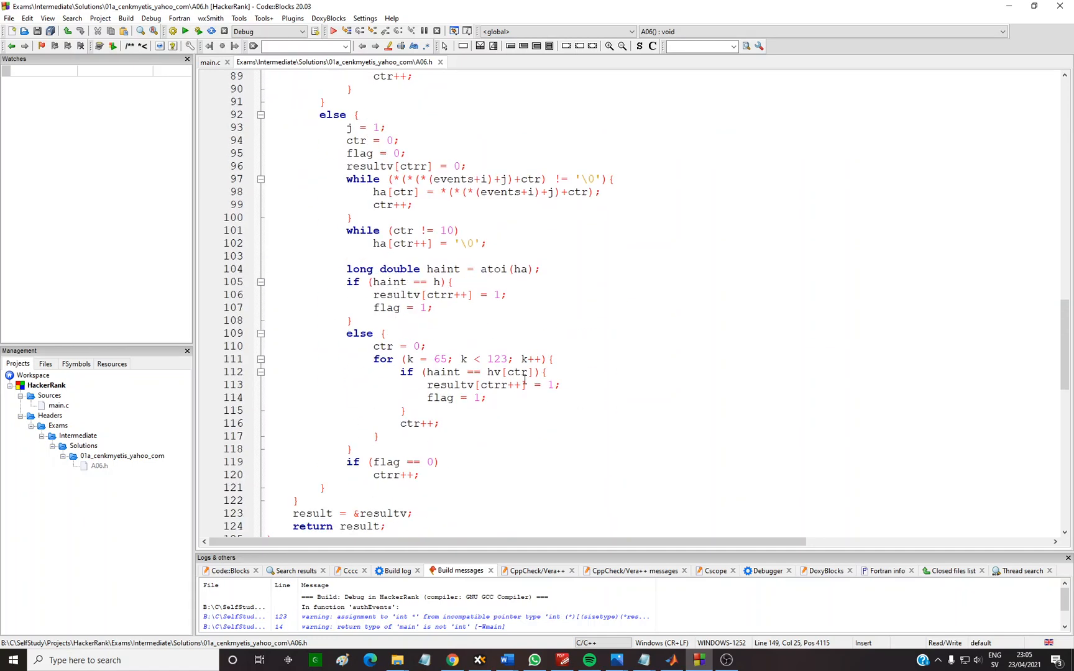
{"action": "left_click", "coordinate": [486, 385]}
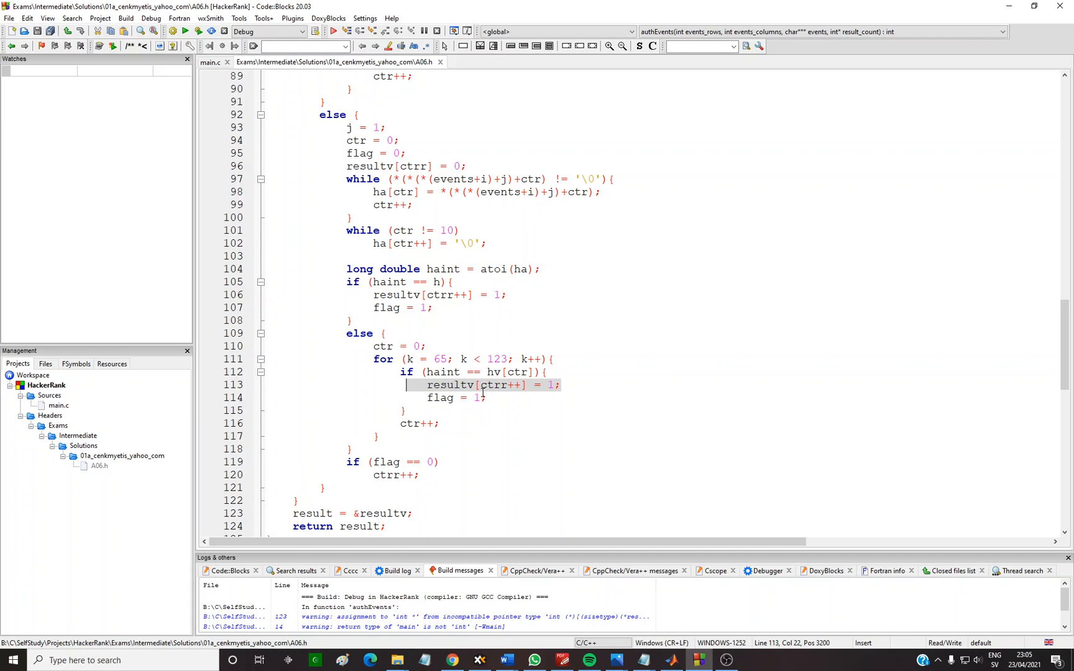
{"action": "mouse_move", "coordinate": [486, 386]}
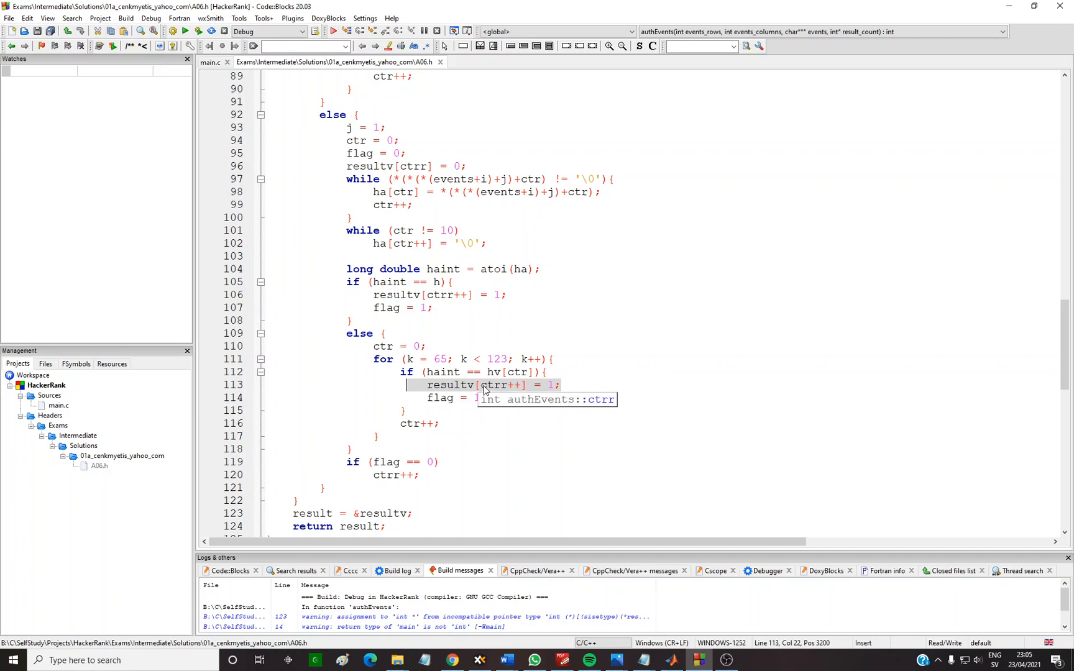
{"action": "mouse_move", "coordinate": [22, 75]}
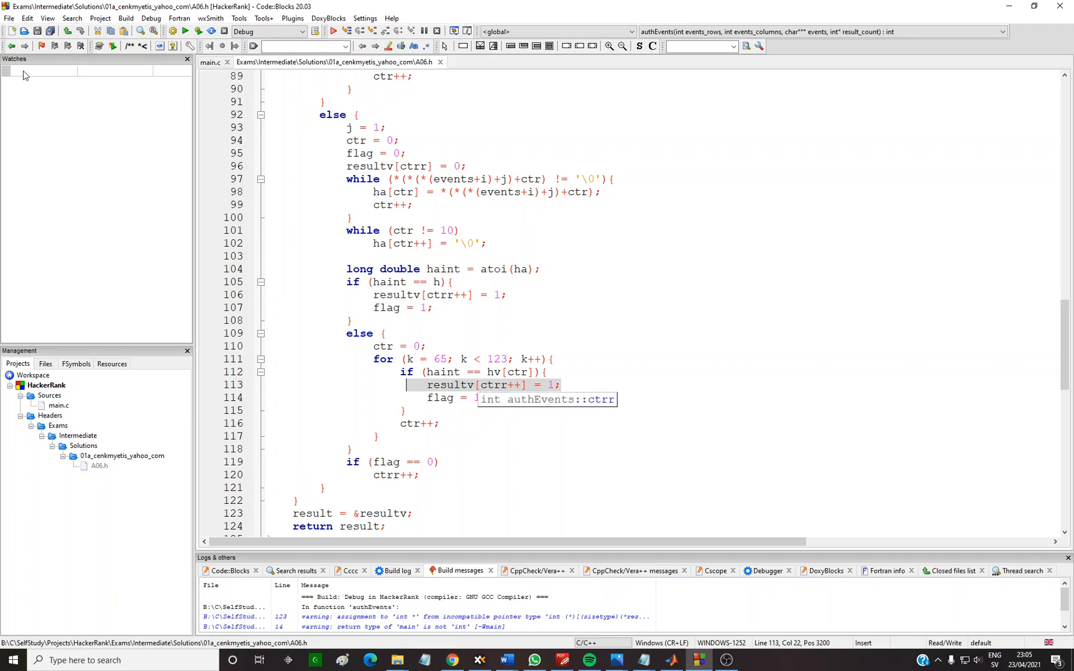
{"action": "mouse_move", "coordinate": [573, 410]}
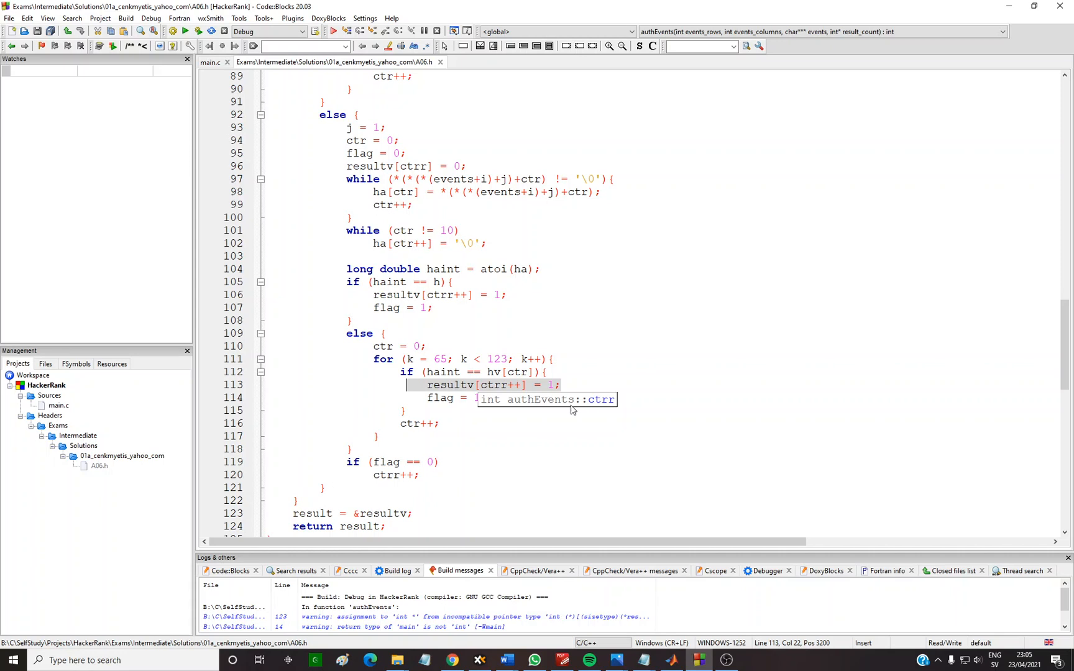
{"action": "scroll", "scroll_direction": "down", "scroll_amount": 3}
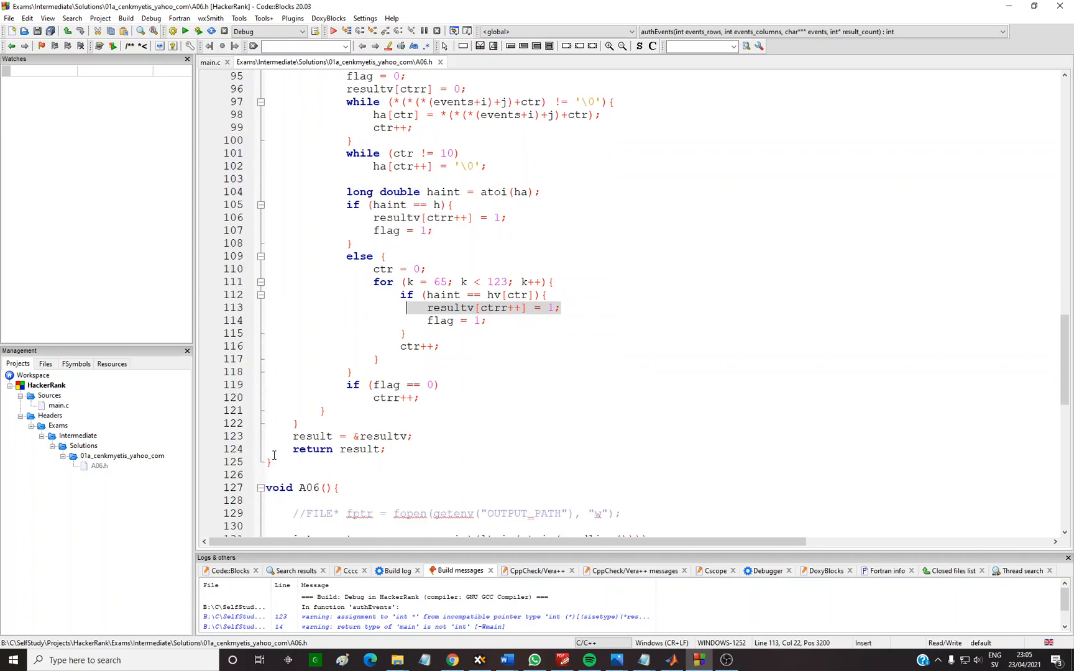
{"action": "mouse_move", "coordinate": [462, 308]}
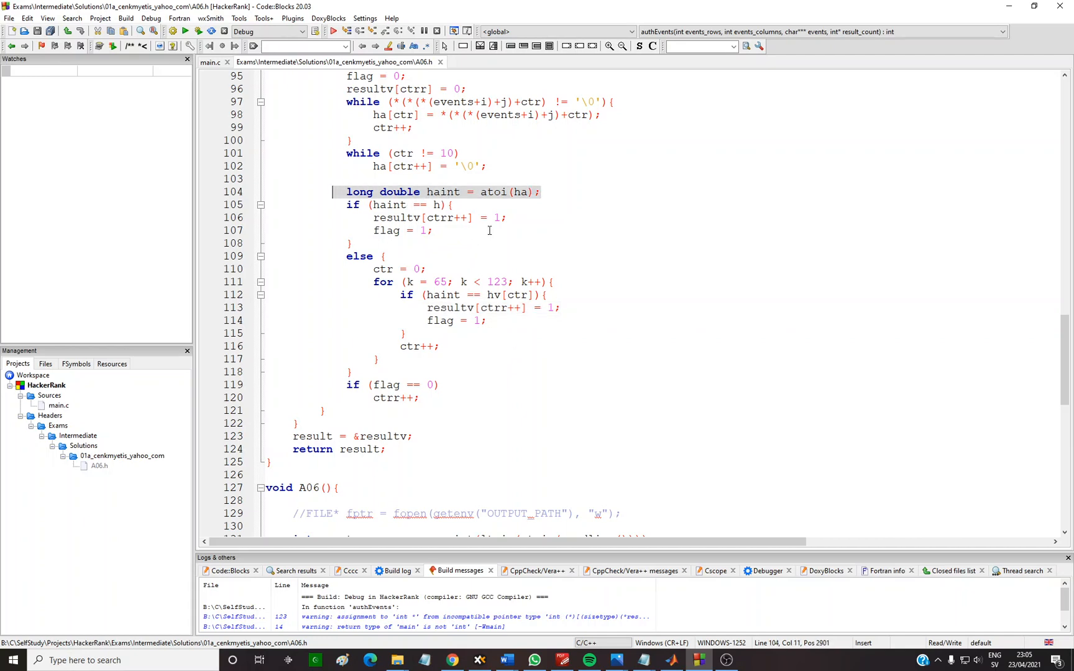
{"action": "scroll", "scroll_direction": "up", "scroll_amount": 3}
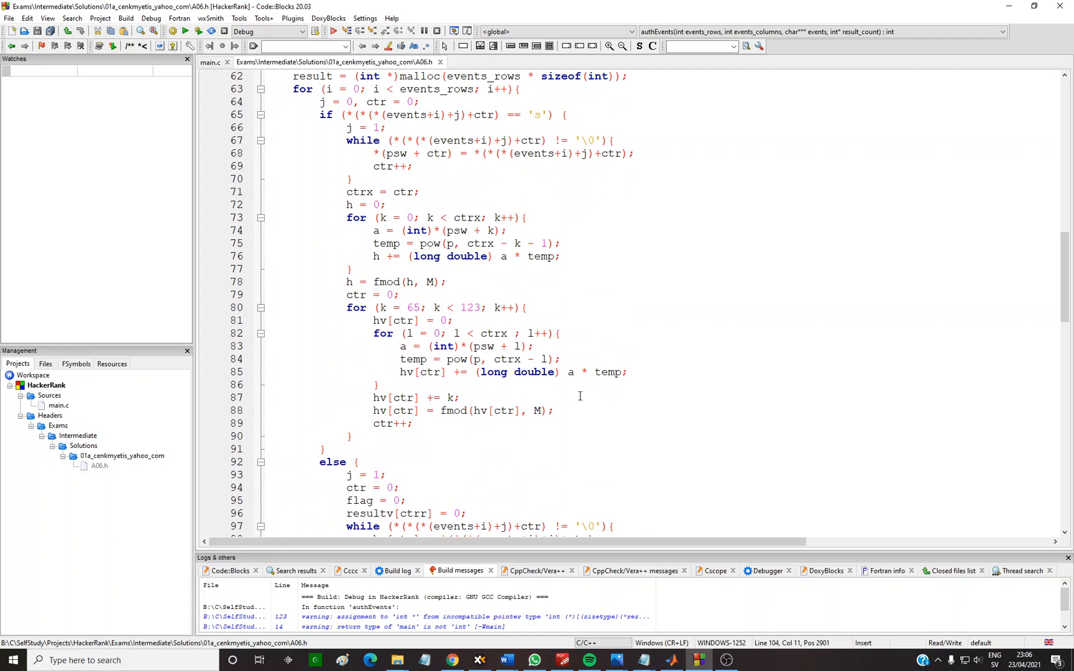
{"action": "scroll", "scroll_direction": "up", "scroll_amount": 3}
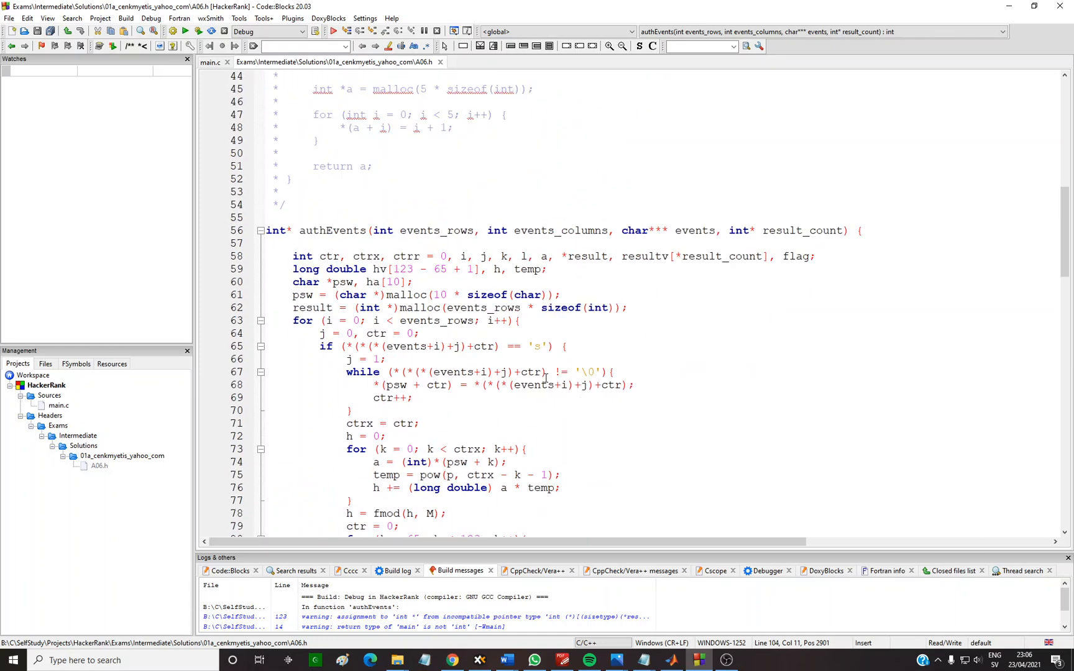
{"action": "mouse_move", "coordinate": [543, 384]}
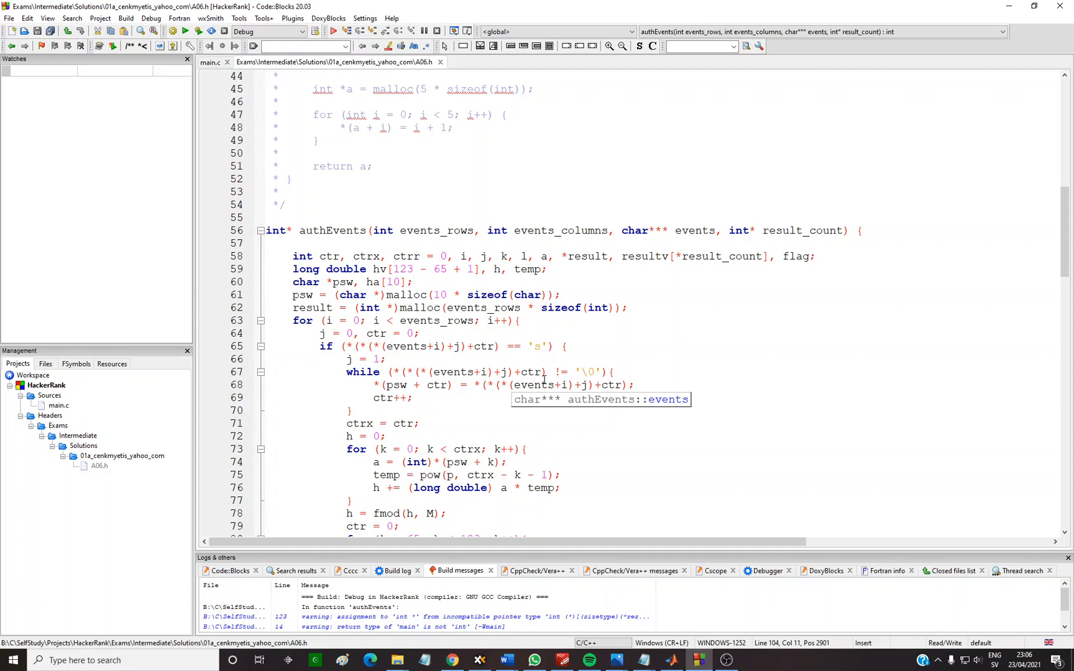
{"action": "scroll", "scroll_direction": "down", "scroll_amount": 3}
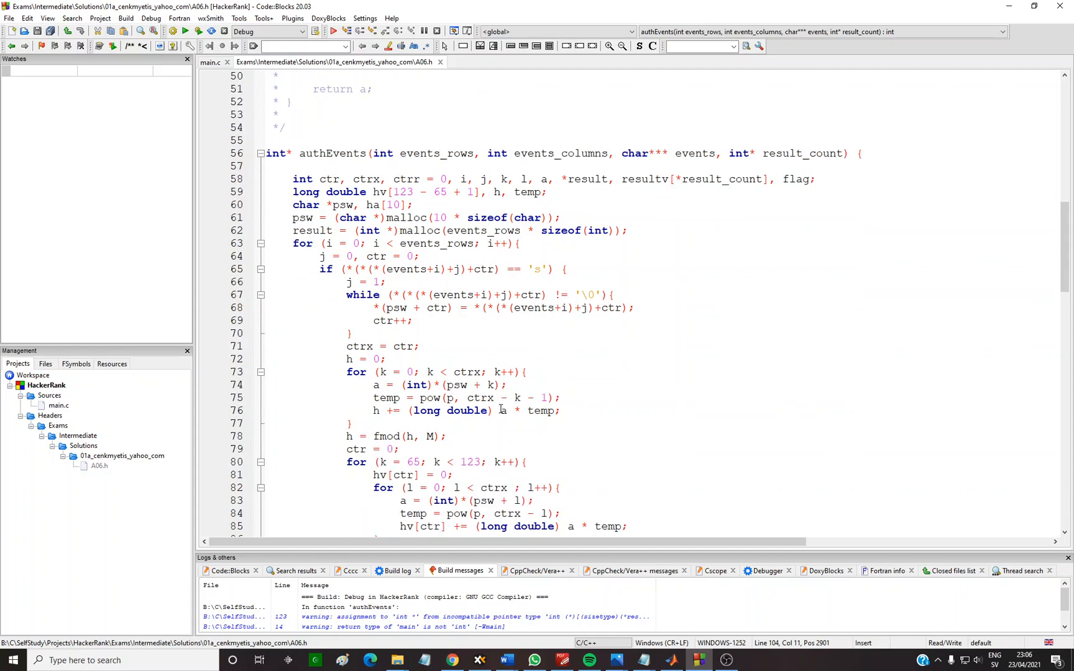
{"action": "double_click", "coordinate": [445, 411]}
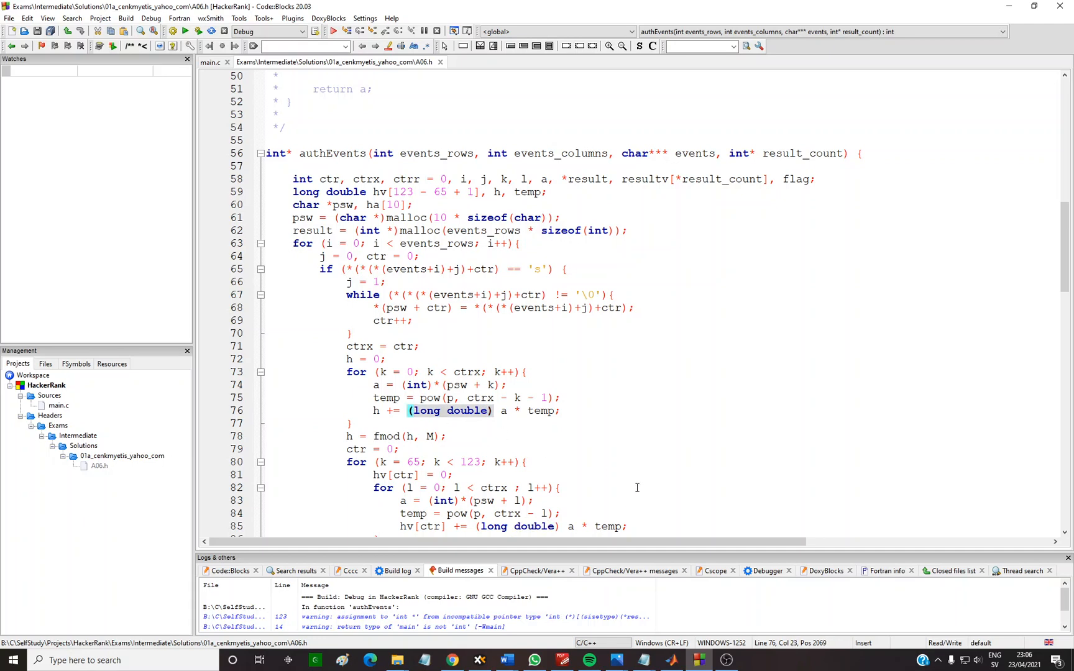
{"action": "scroll", "scroll_direction": "down", "scroll_amount": 3}
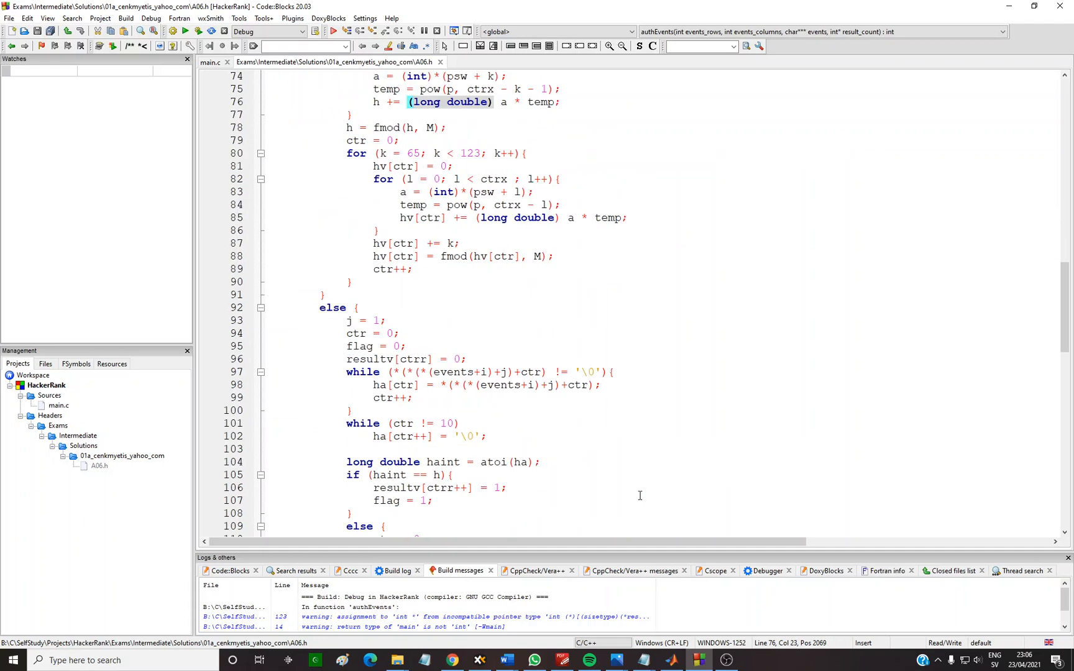
{"action": "mouse_move", "coordinate": [634, 498]}
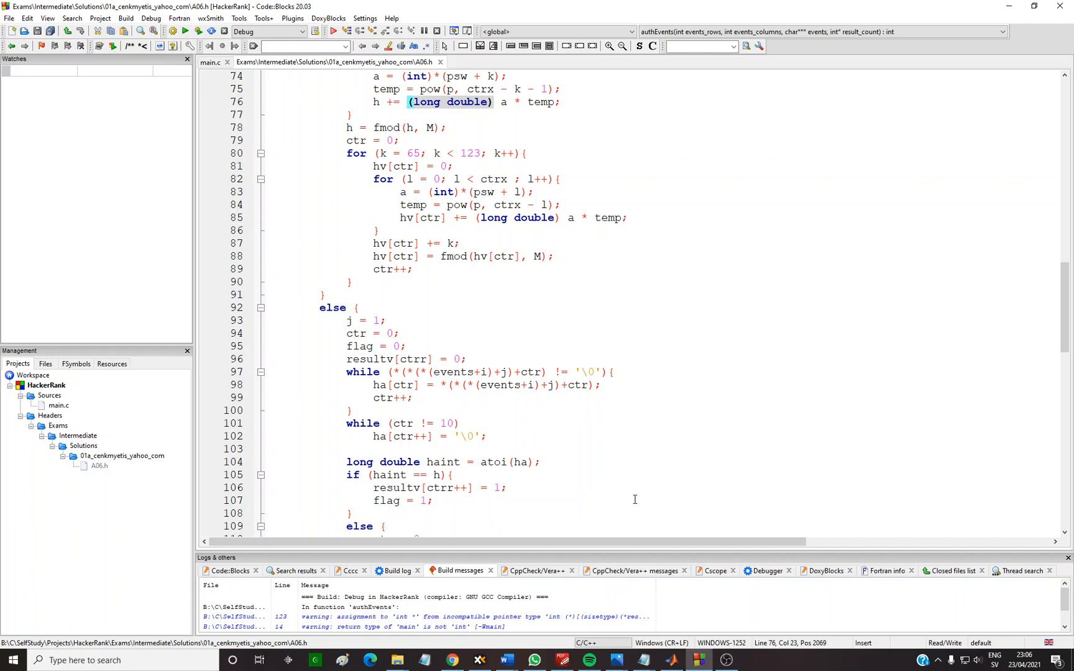
{"action": "mouse_move", "coordinate": [630, 468]}
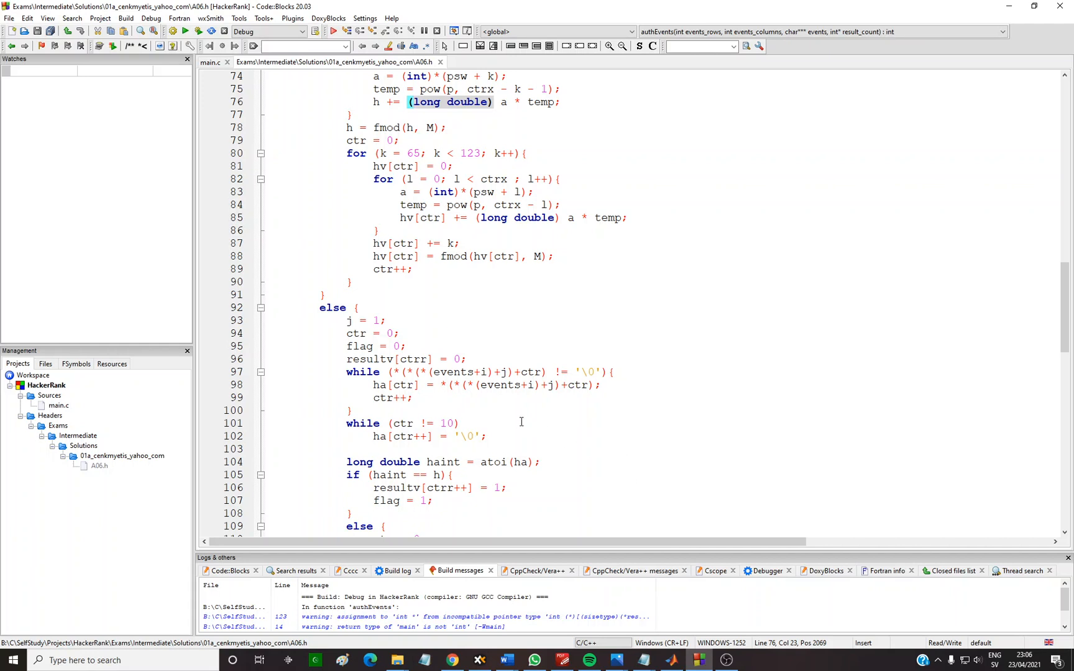
{"action": "scroll", "scroll_direction": "down", "scroll_amount": 3}
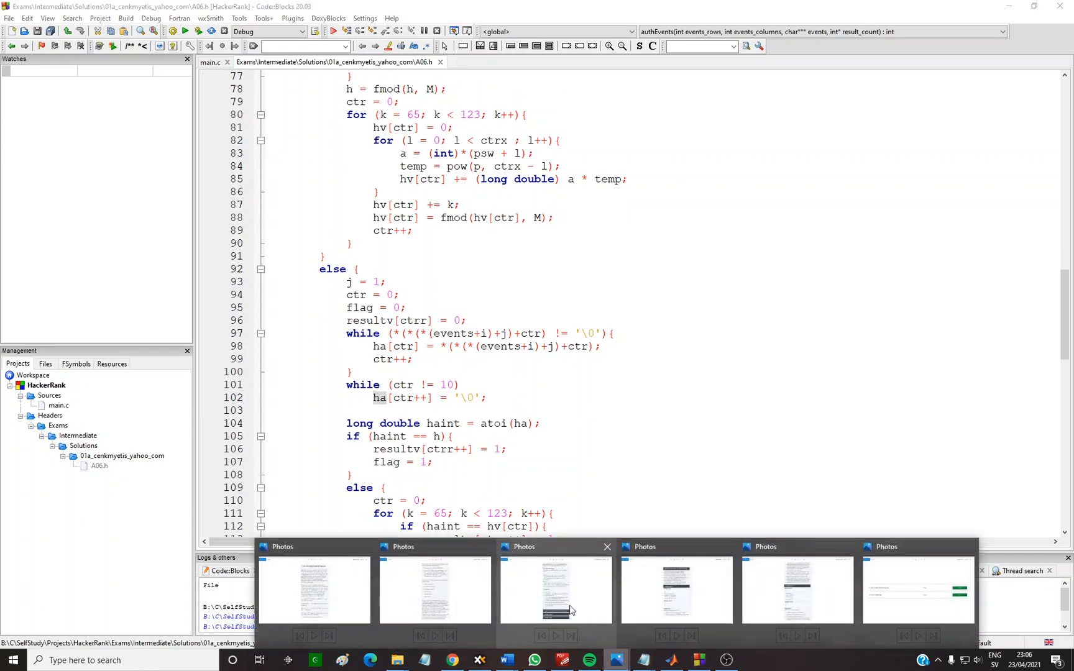
- Scroll authEvents' else branch, then bring up the GitHub repository folder in Chrome
{"action": "left_click", "coordinate": [554, 591]}
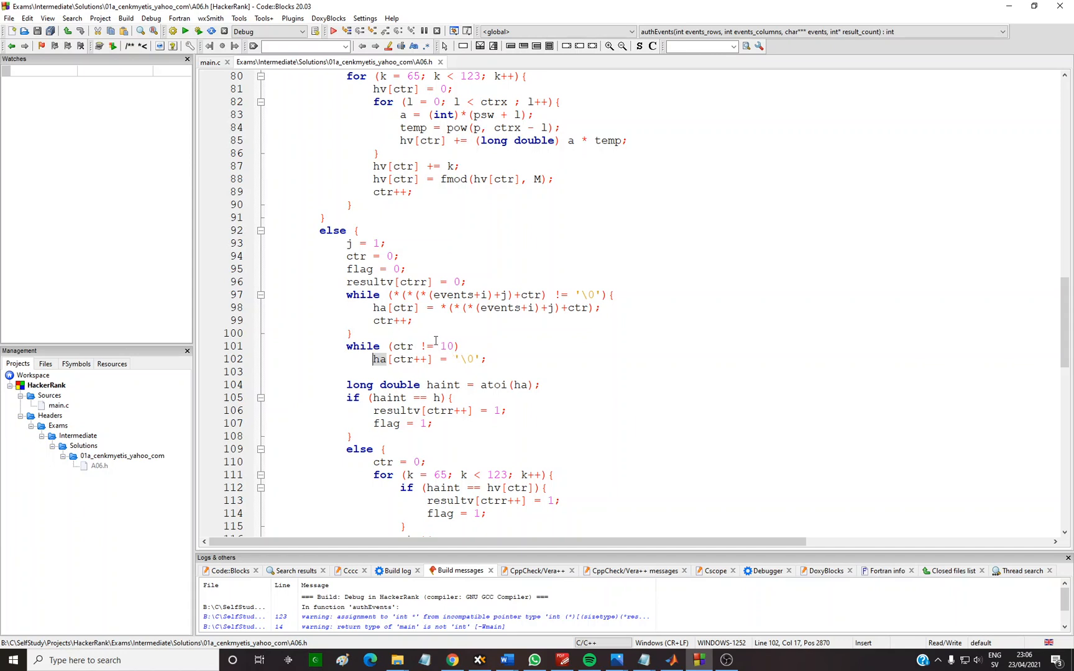
{"action": "mouse_move", "coordinate": [463, 361]}
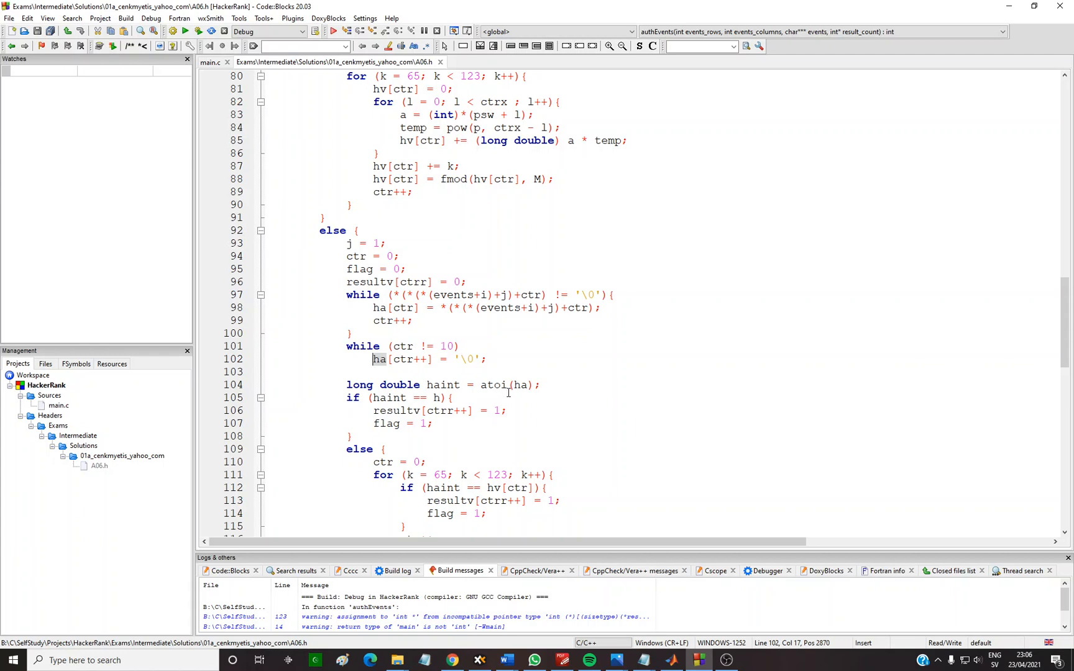
{"action": "mouse_move", "coordinate": [452, 391]}
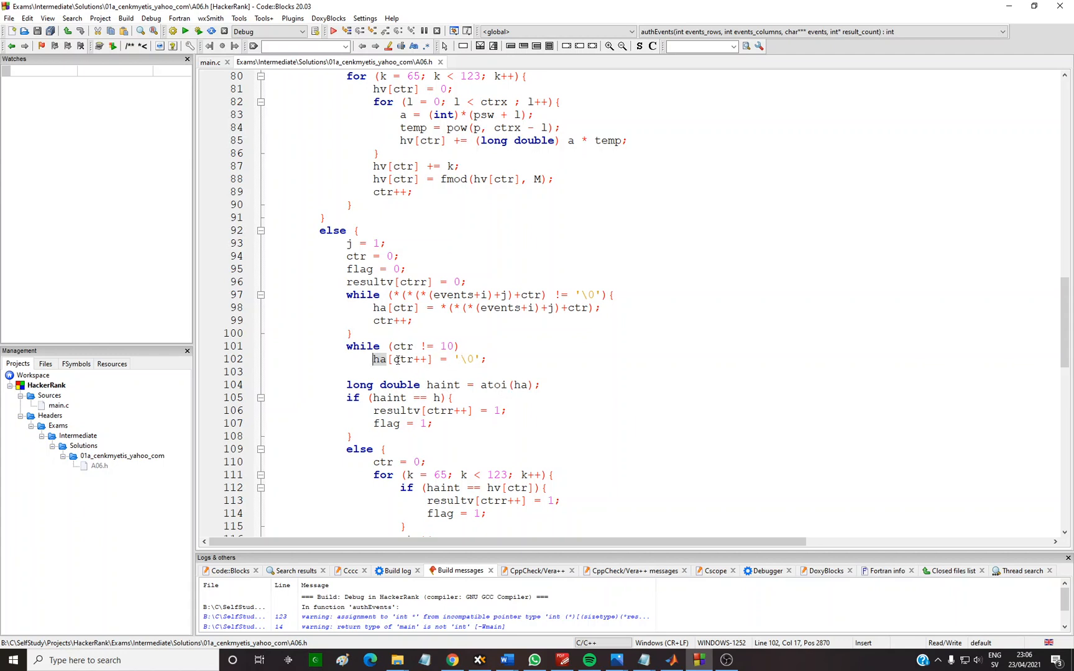
{"action": "scroll", "scroll_direction": "down", "scroll_amount": 3}
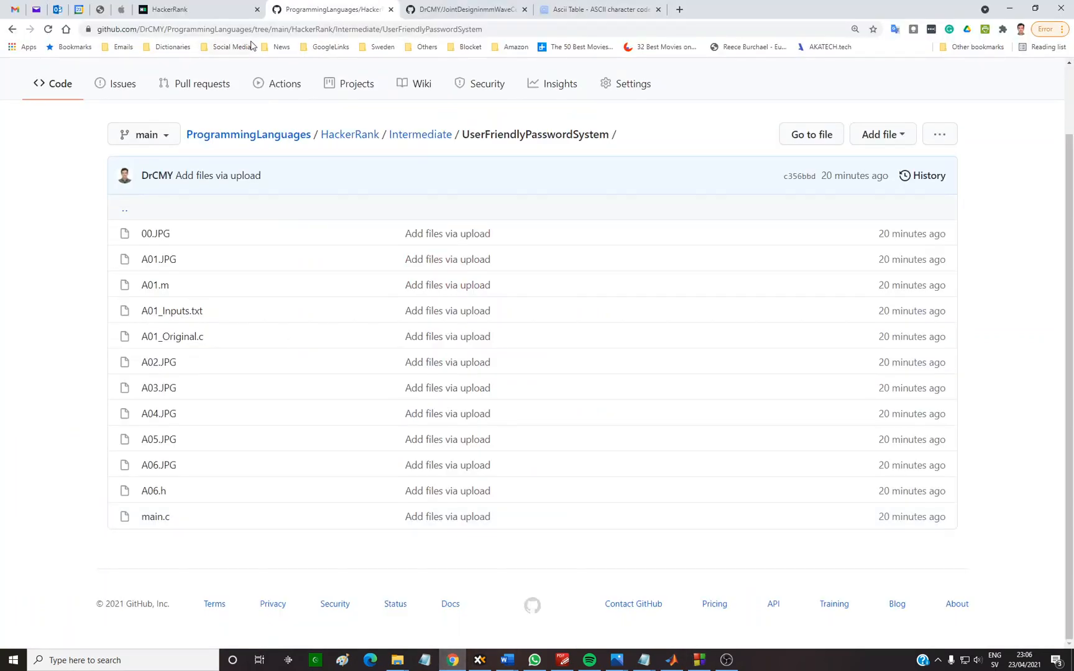
- Show the Ascii Table page listing decimal, hex, octal and HTML codes for characters 0–127
{"action": "left_click", "coordinate": [595, 8]}
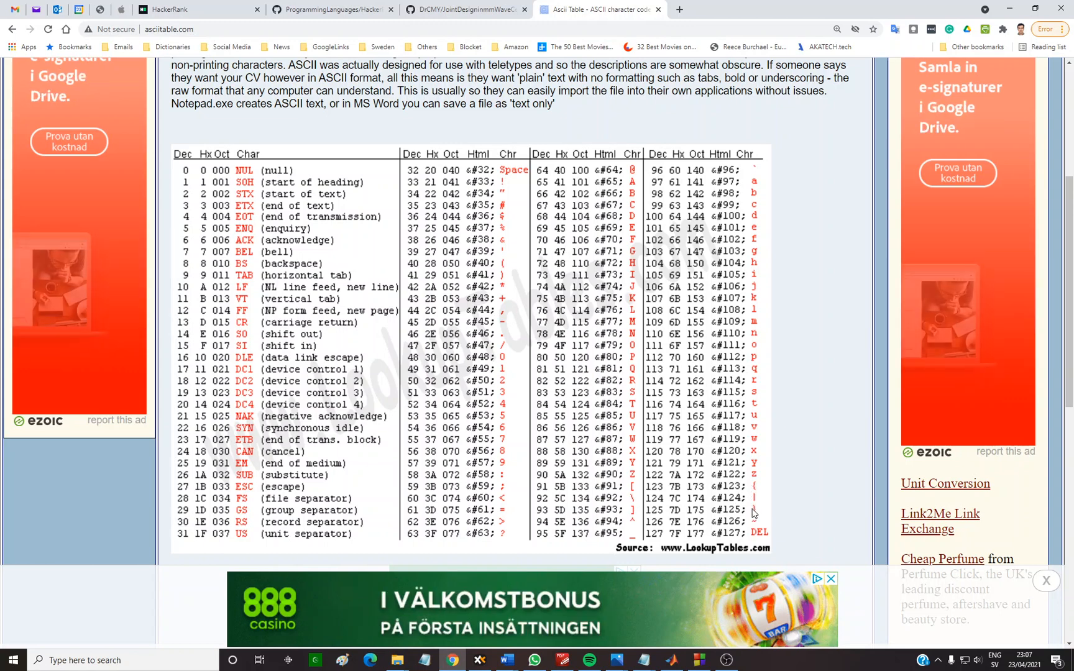
{"action": "mouse_move", "coordinate": [776, 172]}
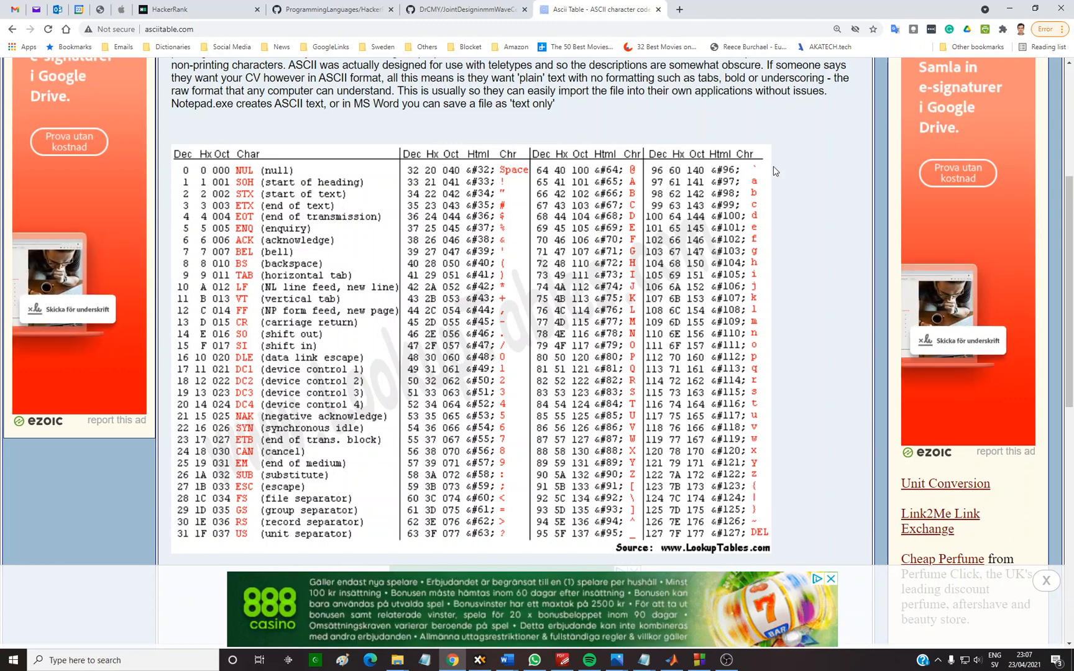
{"action": "mouse_move", "coordinate": [938, 81]}
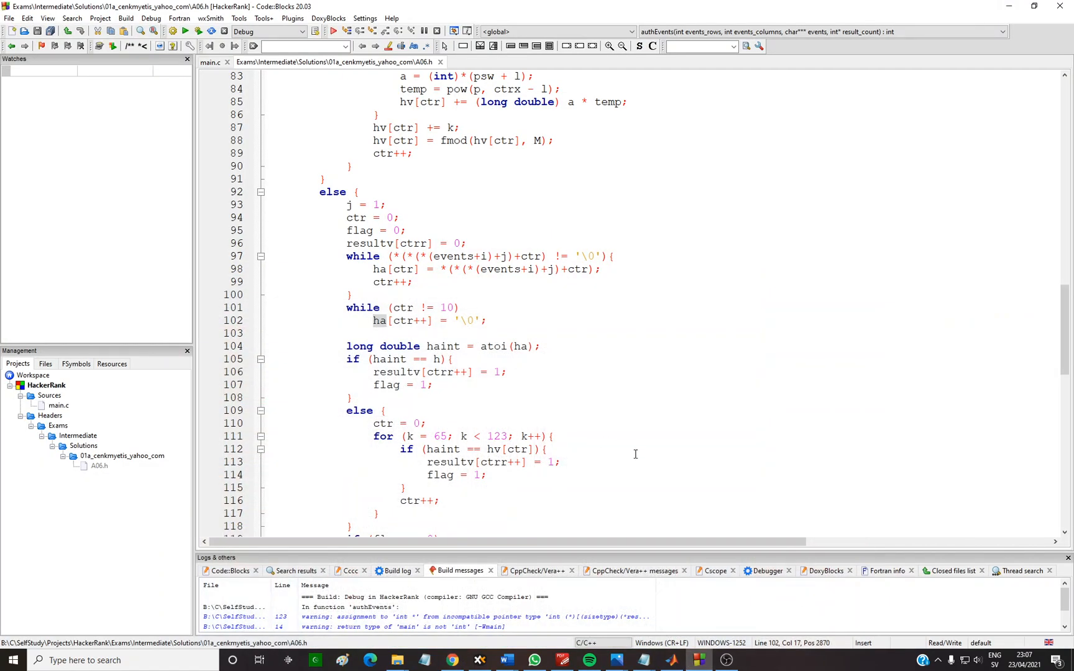
{"action": "mouse_move", "coordinate": [563, 411]}
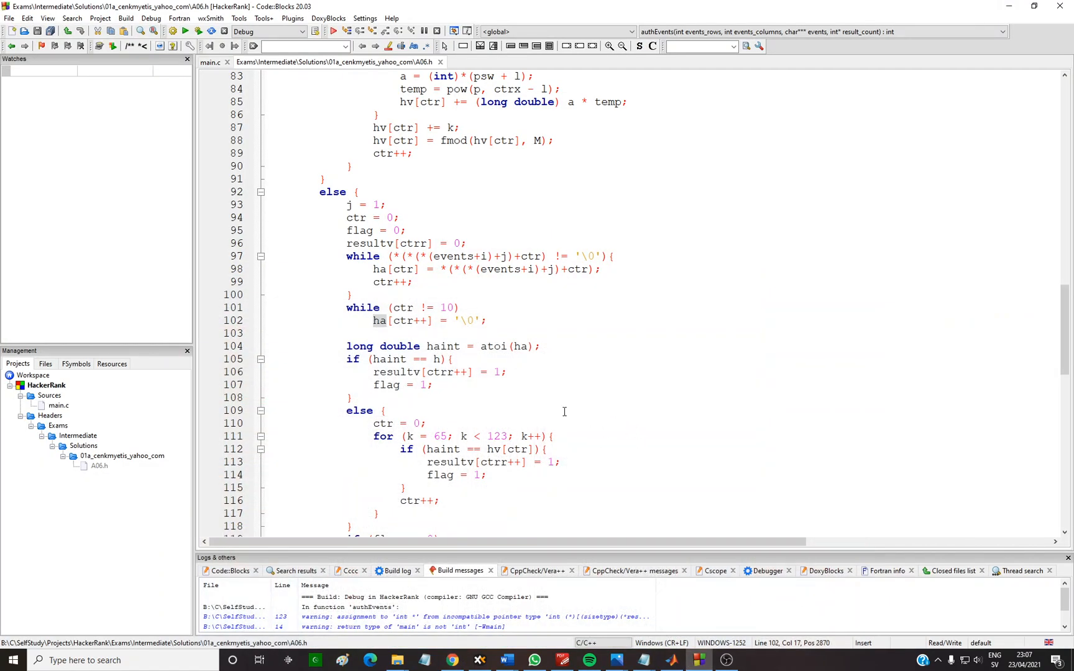
- Scroll to the end of authEvents, then show the 00.JPG challenge list photo in Photos
{"action": "scroll", "scroll_direction": "down", "scroll_amount": 3}
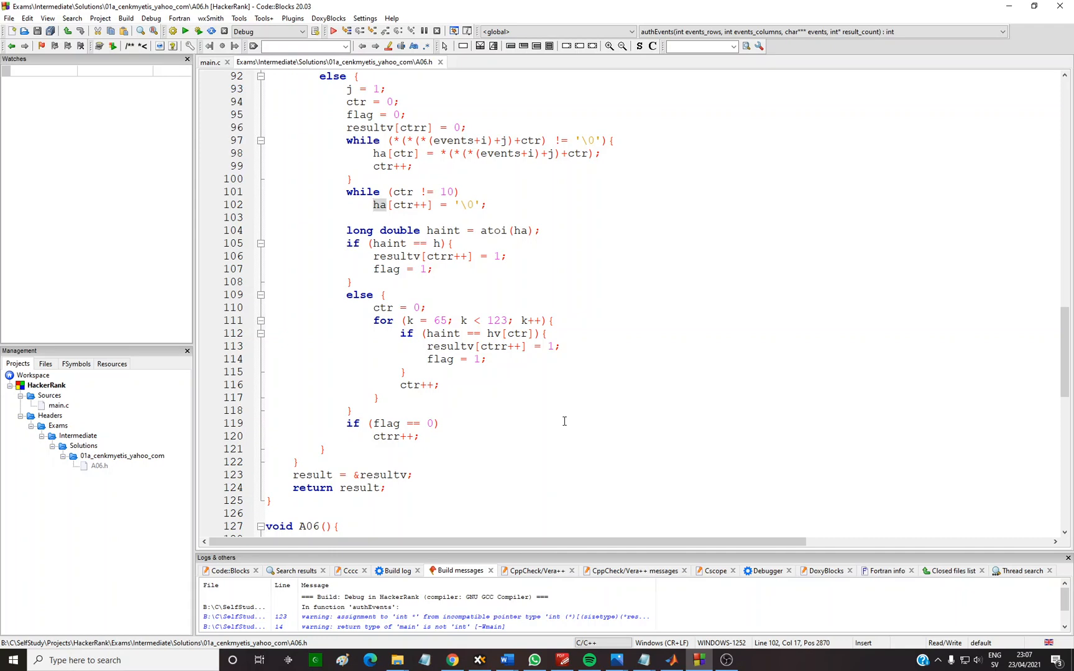
{"action": "mouse_move", "coordinate": [559, 429]}
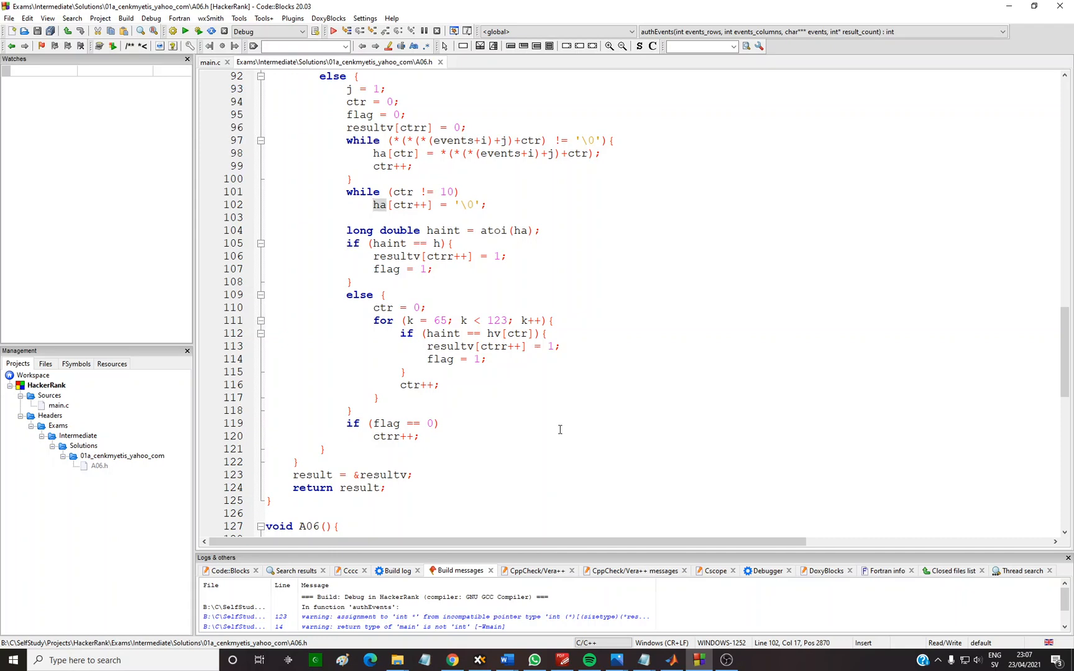
{"action": "scroll", "scroll_direction": "up", "scroll_amount": 3}
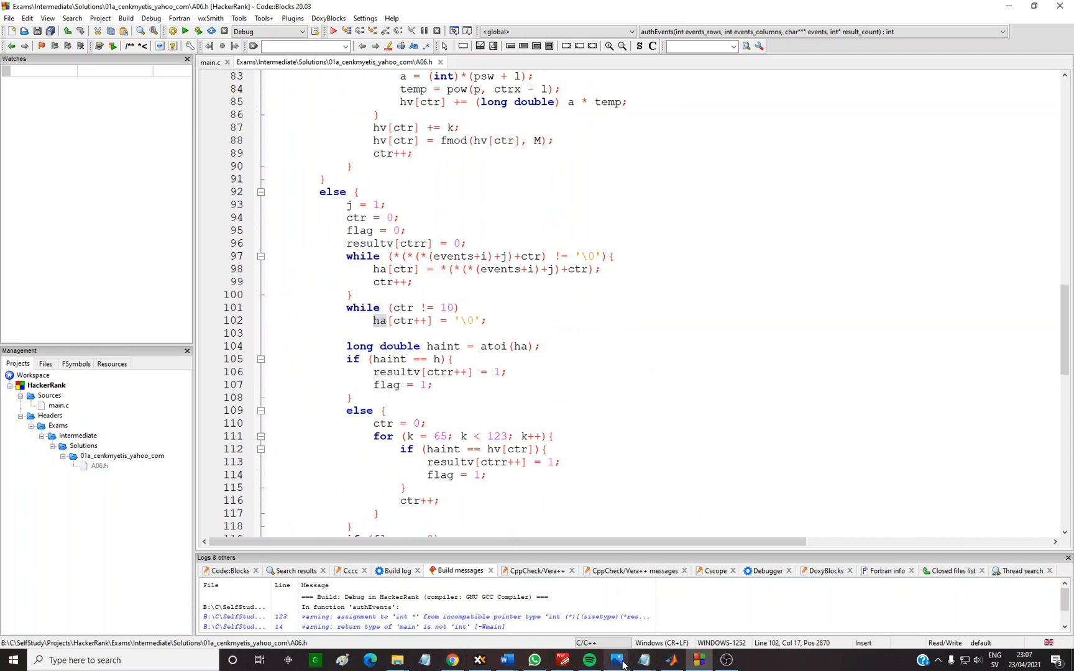
{"action": "left_click", "coordinate": [615, 665]}
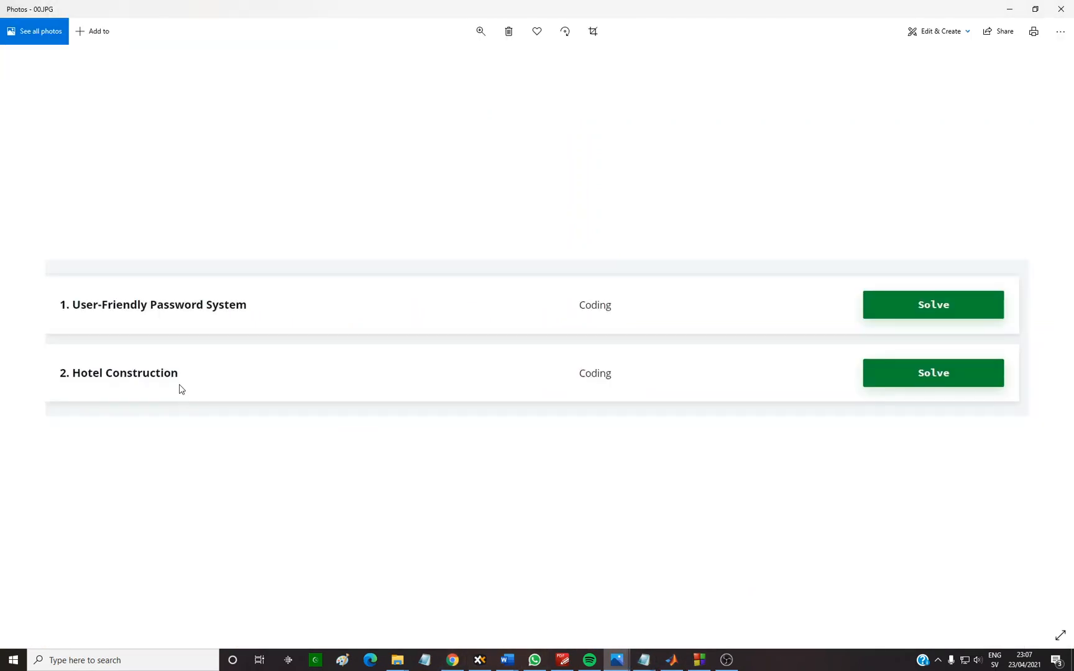
{"action": "mouse_move", "coordinate": [159, 385]}
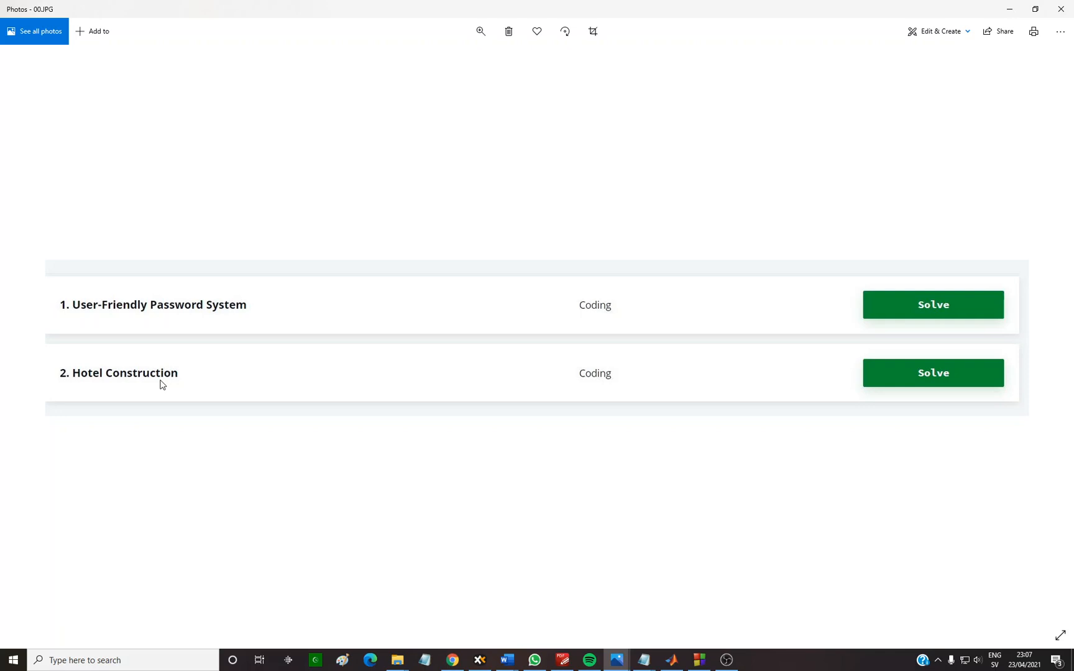
{"action": "mouse_move", "coordinate": [237, 11]}
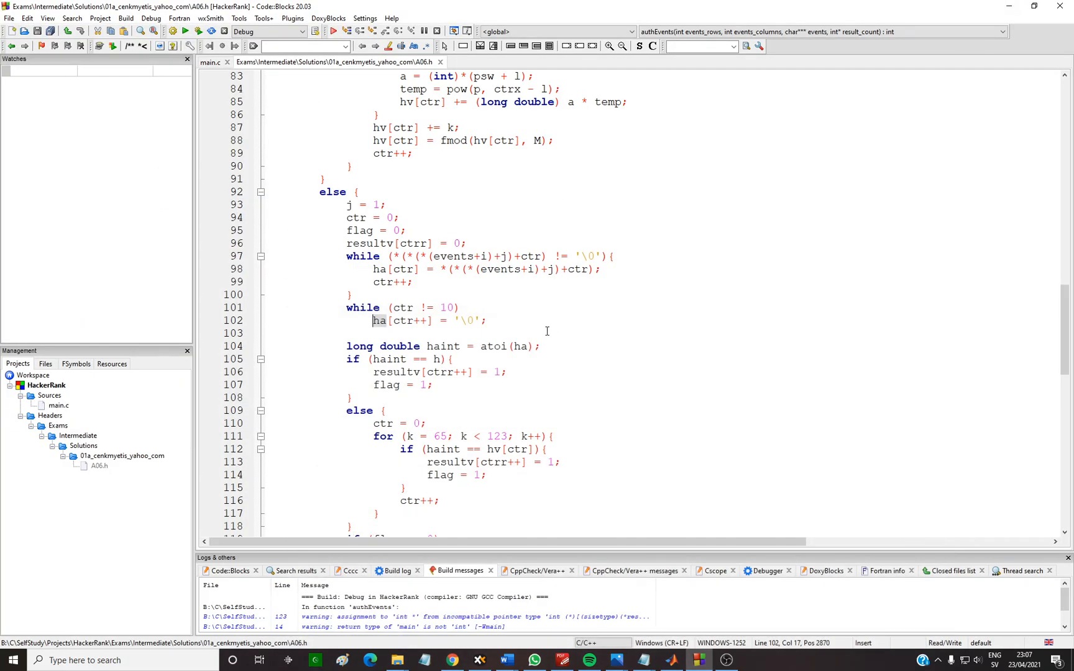
{"action": "scroll", "scroll_direction": "up", "scroll_amount": 3}
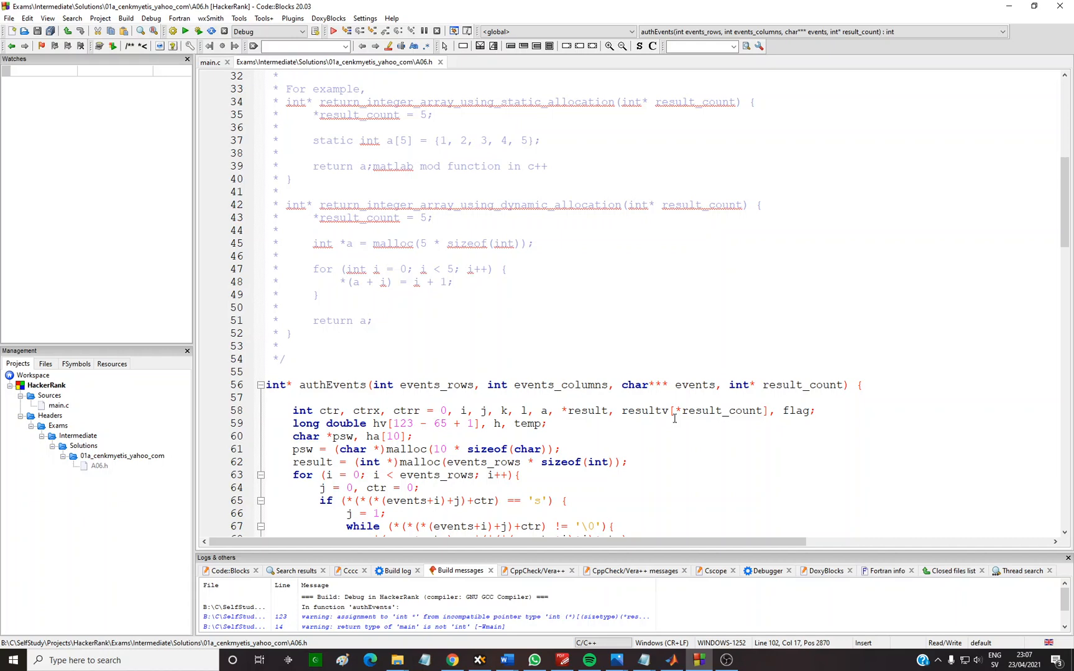
{"action": "scroll", "scroll_direction": "up", "scroll_amount": 3}
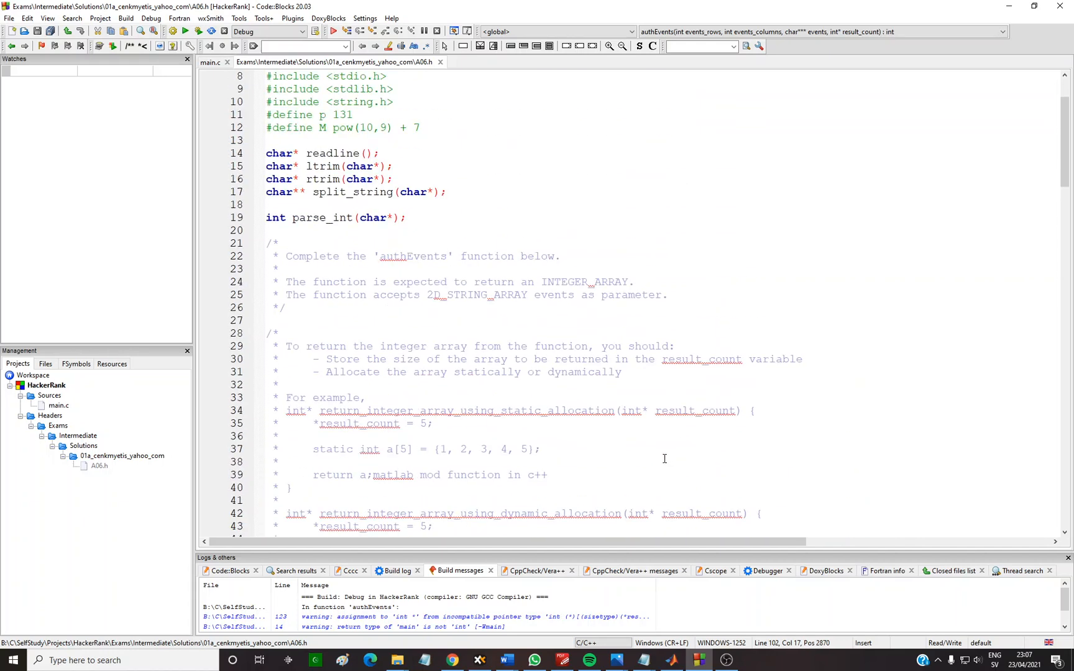
{"action": "mouse_move", "coordinate": [650, 461]}
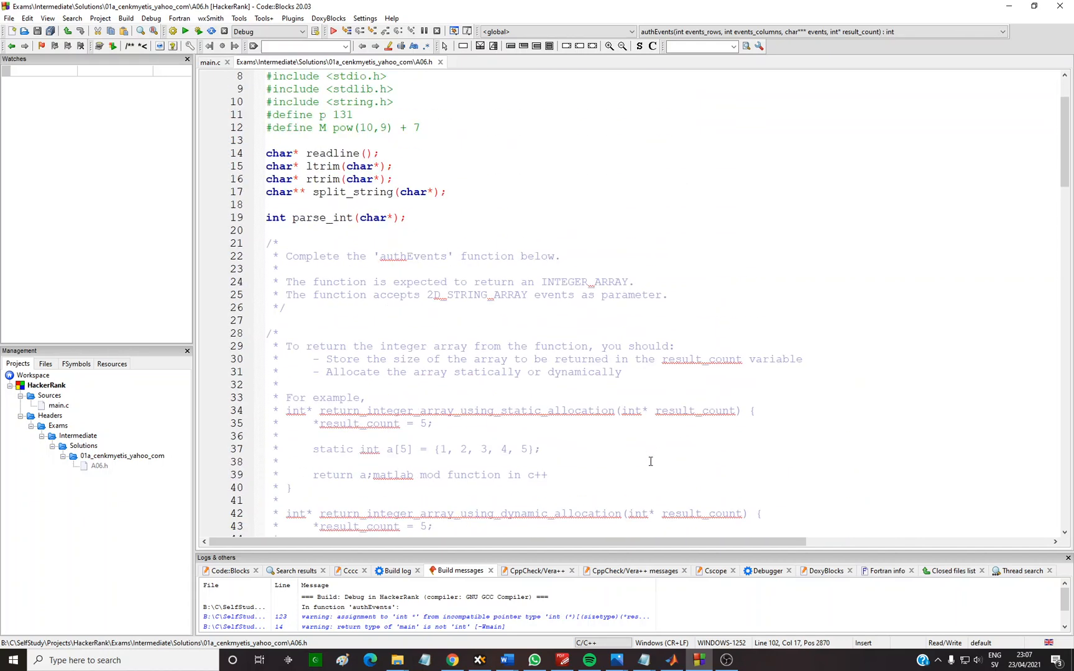
{"action": "mouse_move", "coordinate": [576, 444]}
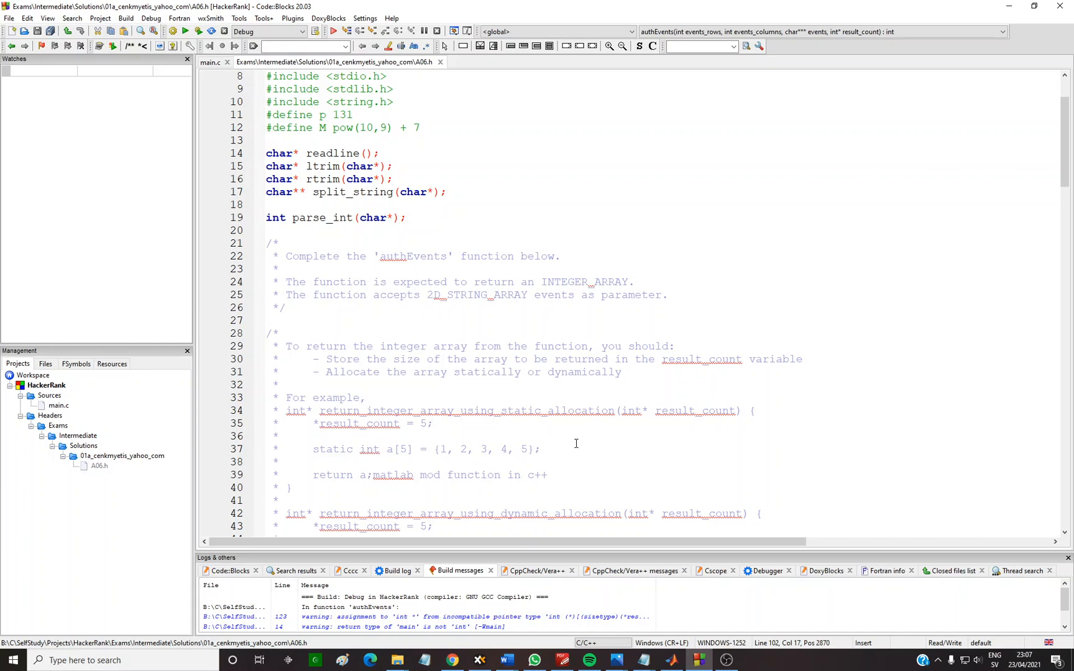
{"action": "mouse_move", "coordinate": [479, 392]}
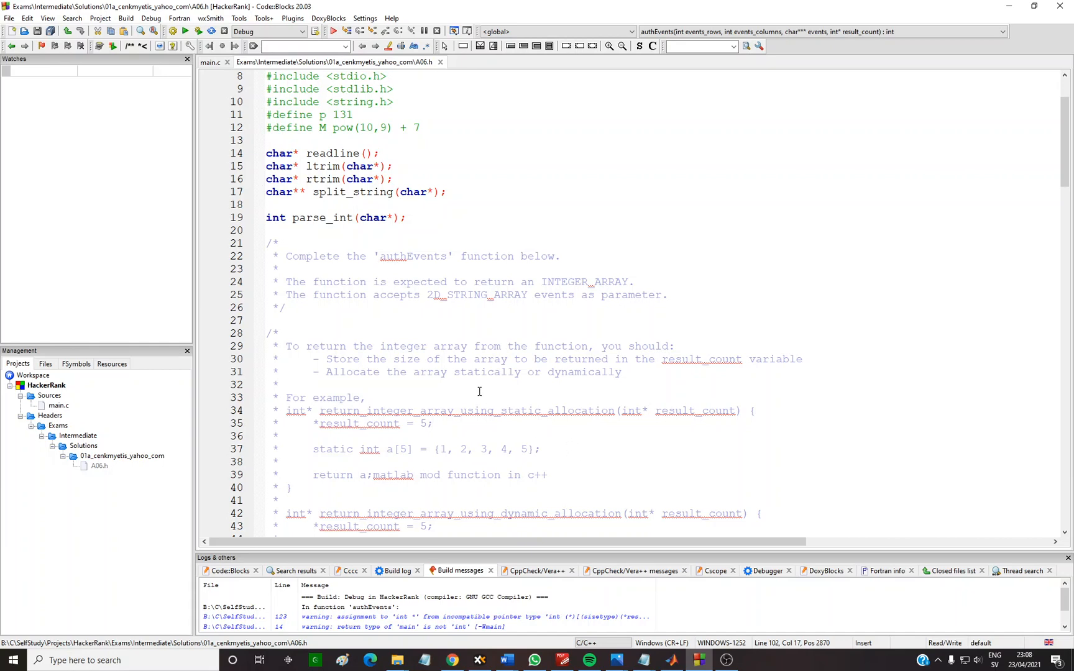
{"action": "scroll", "scroll_direction": "down", "scroll_amount": 3}
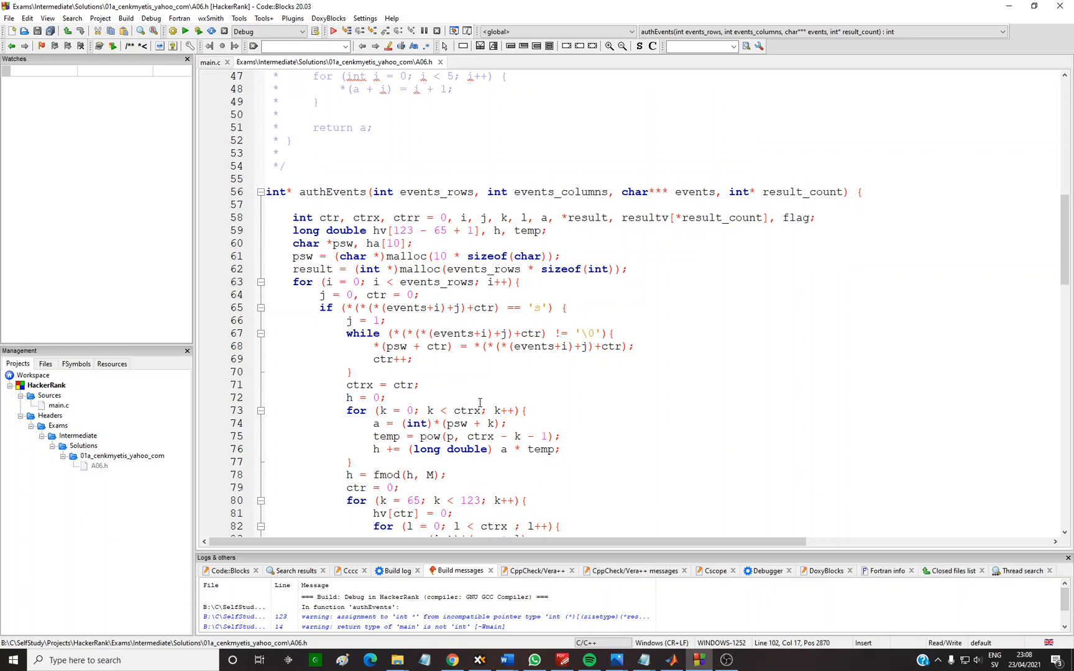
{"action": "scroll", "scroll_direction": "down", "scroll_amount": 3}
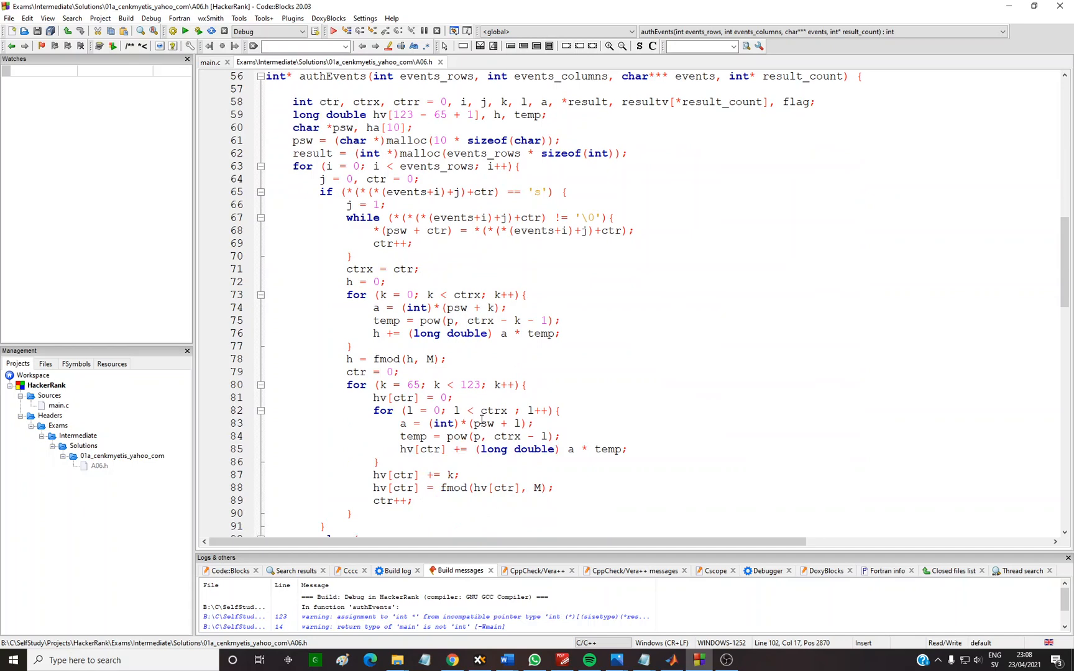
{"action": "scroll", "scroll_direction": "down", "scroll_amount": 3}
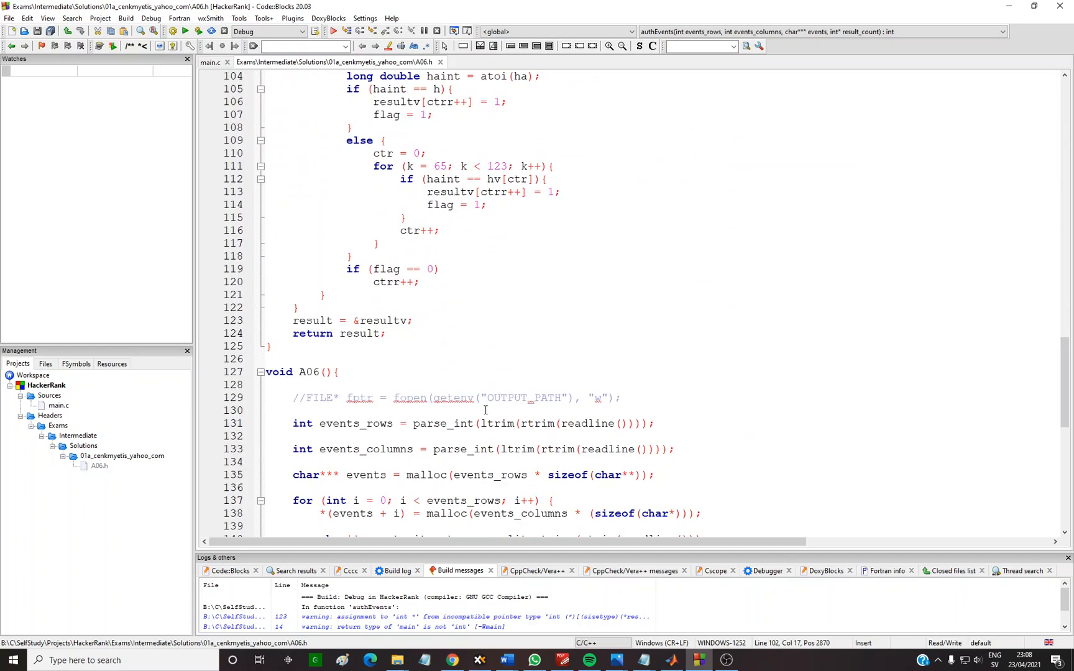
{"action": "mouse_move", "coordinate": [451, 660]}
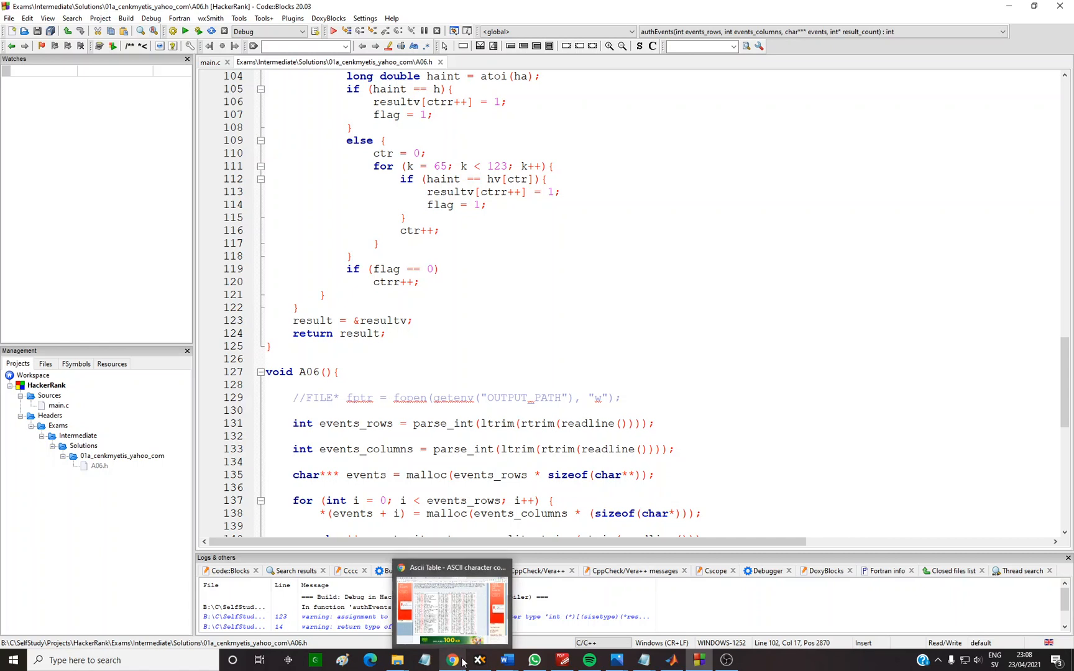